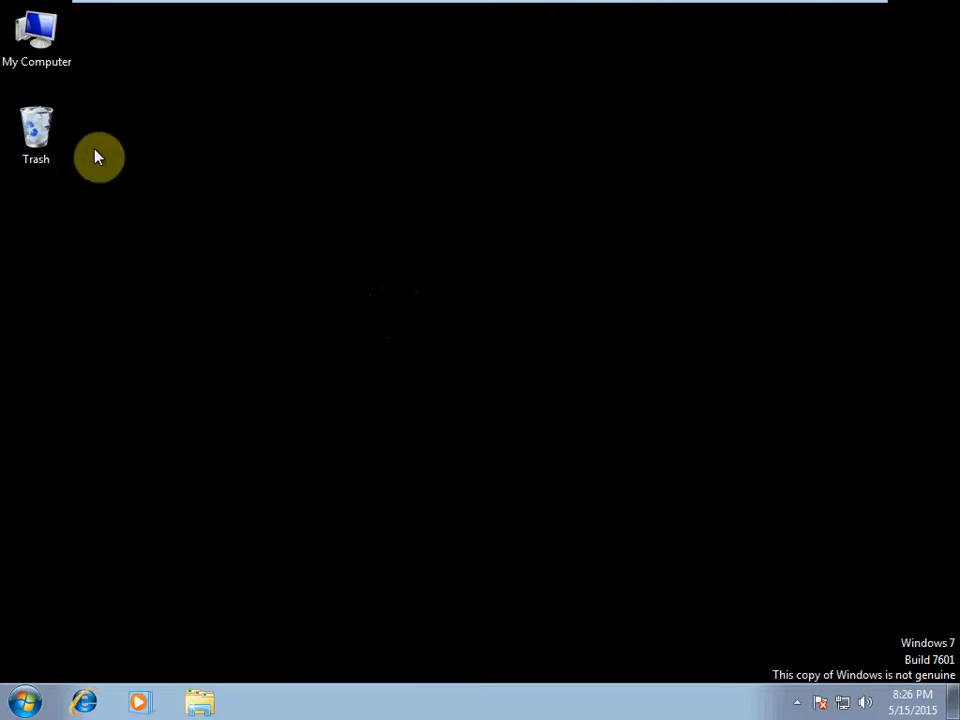
mouse_move(80, 662)
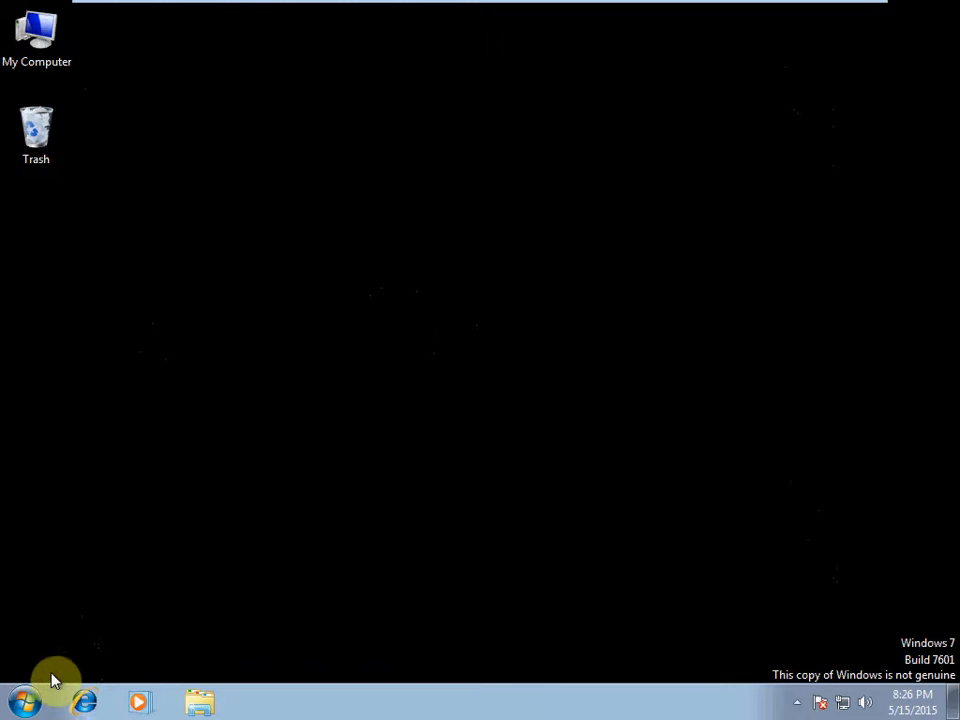
Go from Start to Control Panel, then System and Security, to reach the System page
left_click(22, 700)
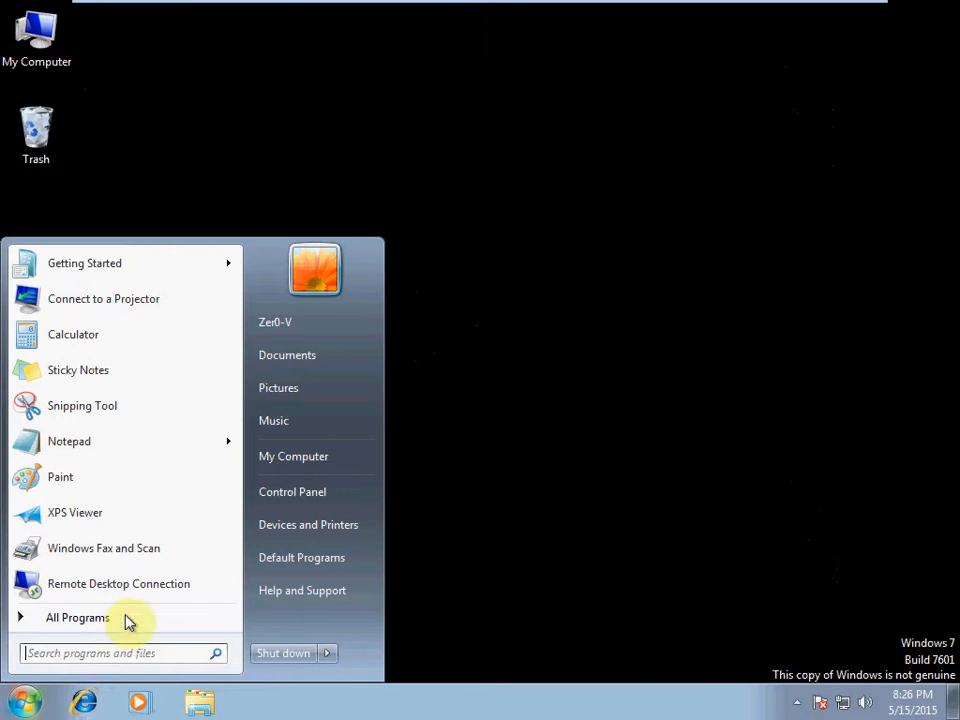
left_click(292, 491)
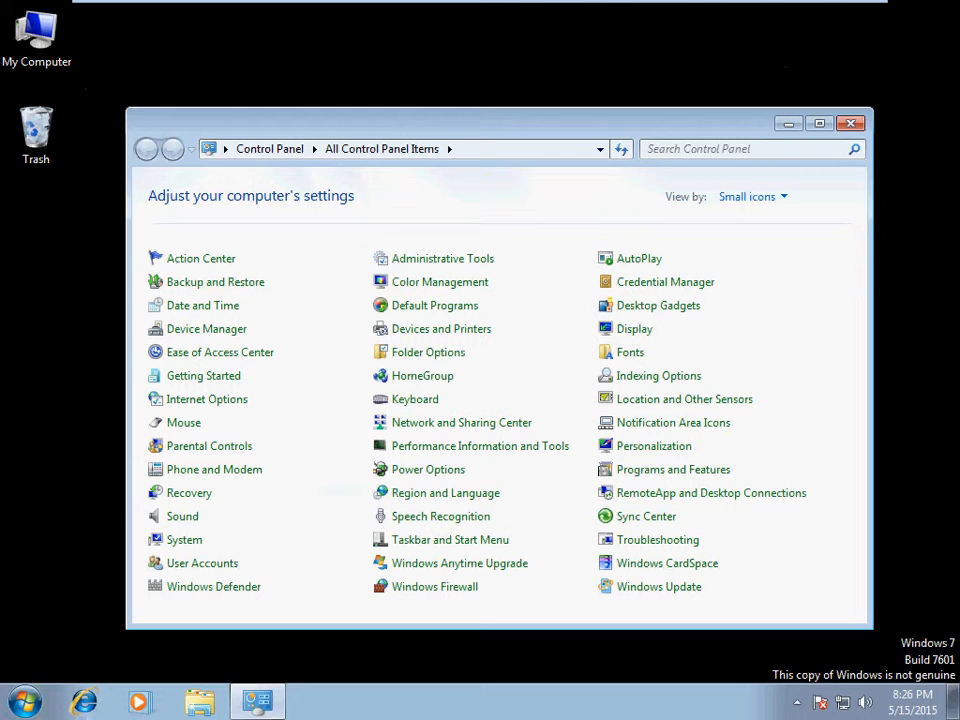
mouse_move(350, 432)
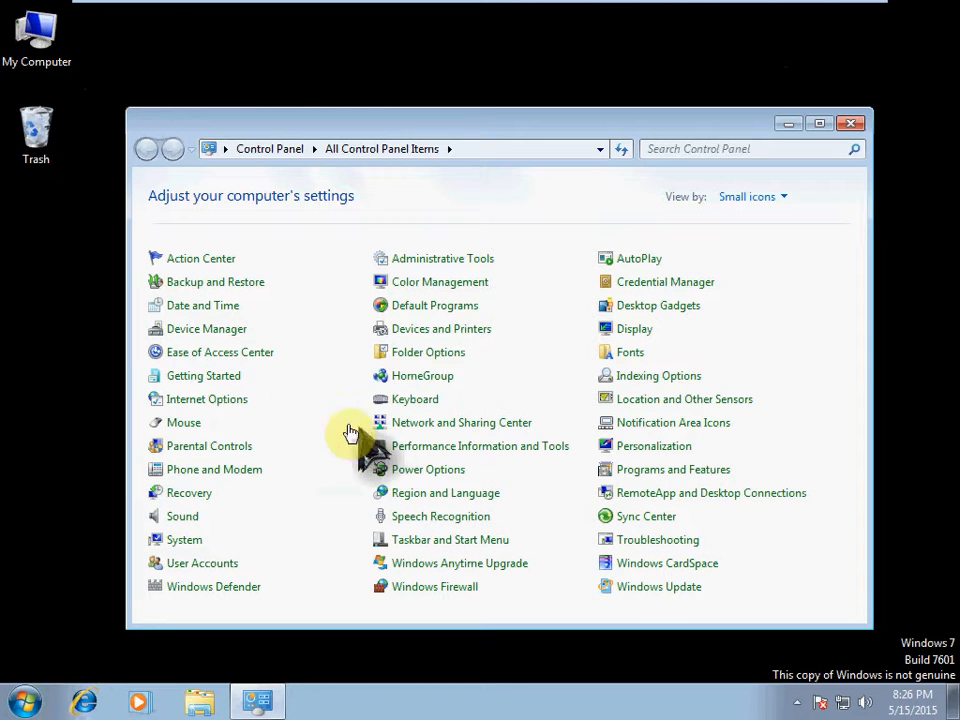
mouse_move(657, 627)
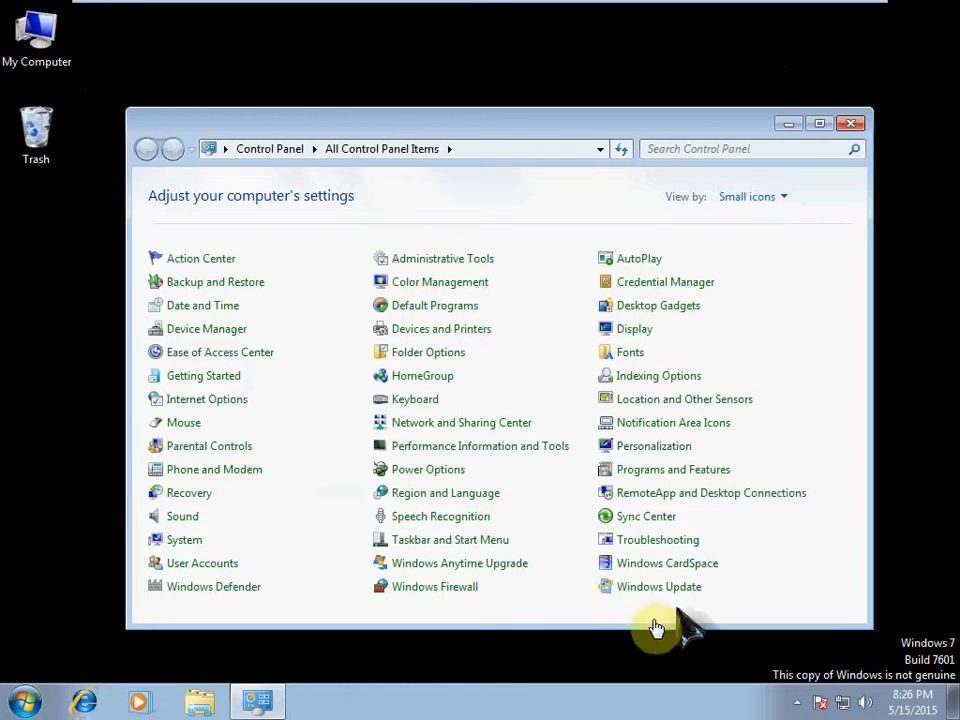
mouse_move(770, 196)
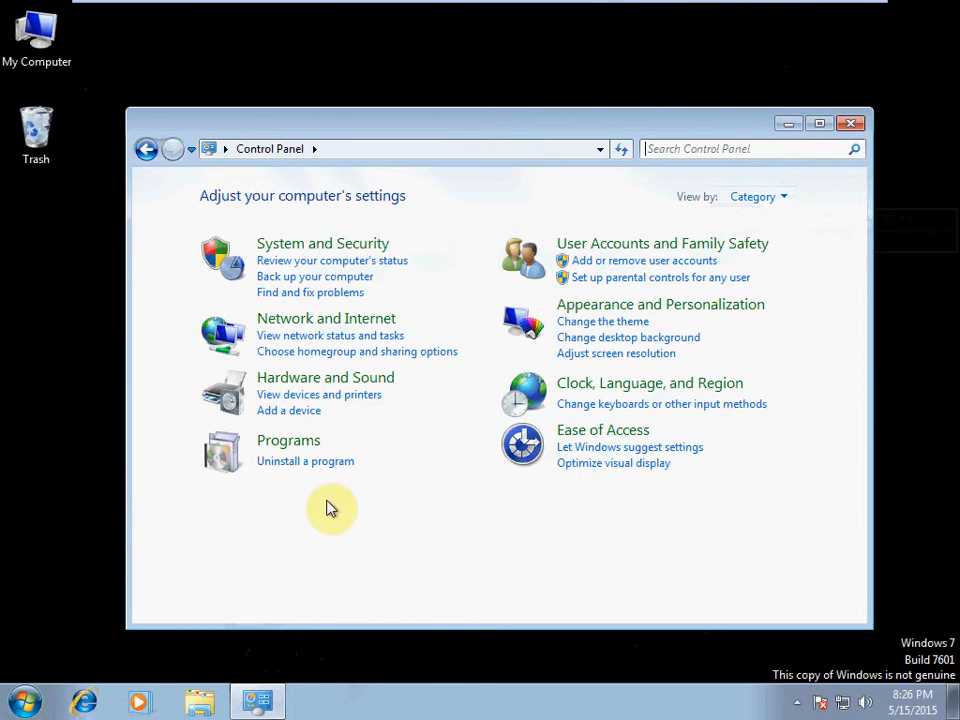
mouse_move(341, 522)
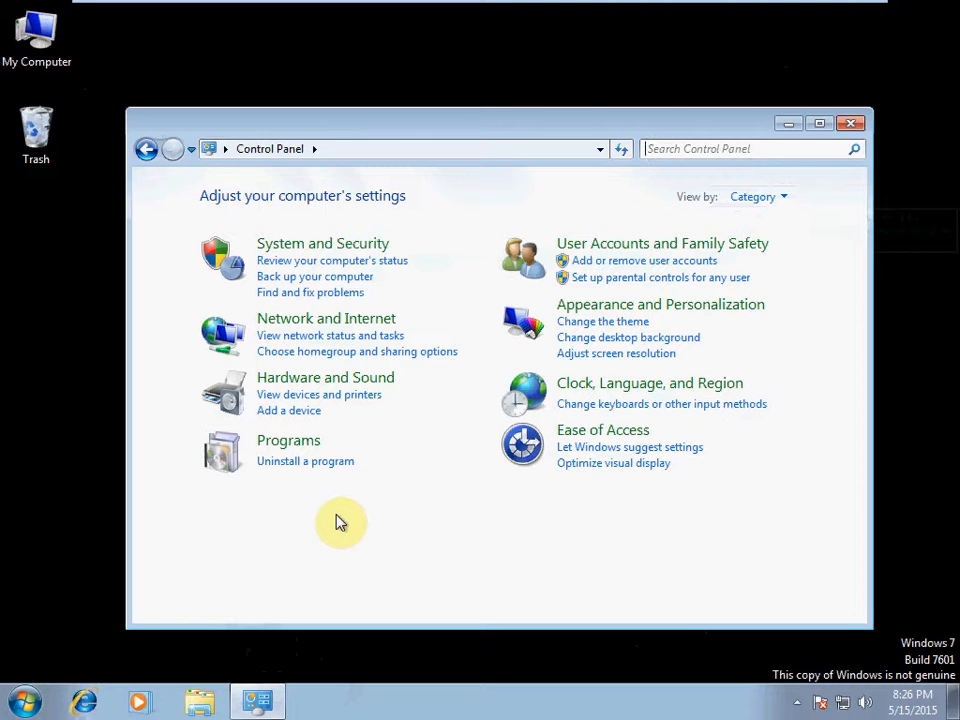
mouse_move(315, 255)
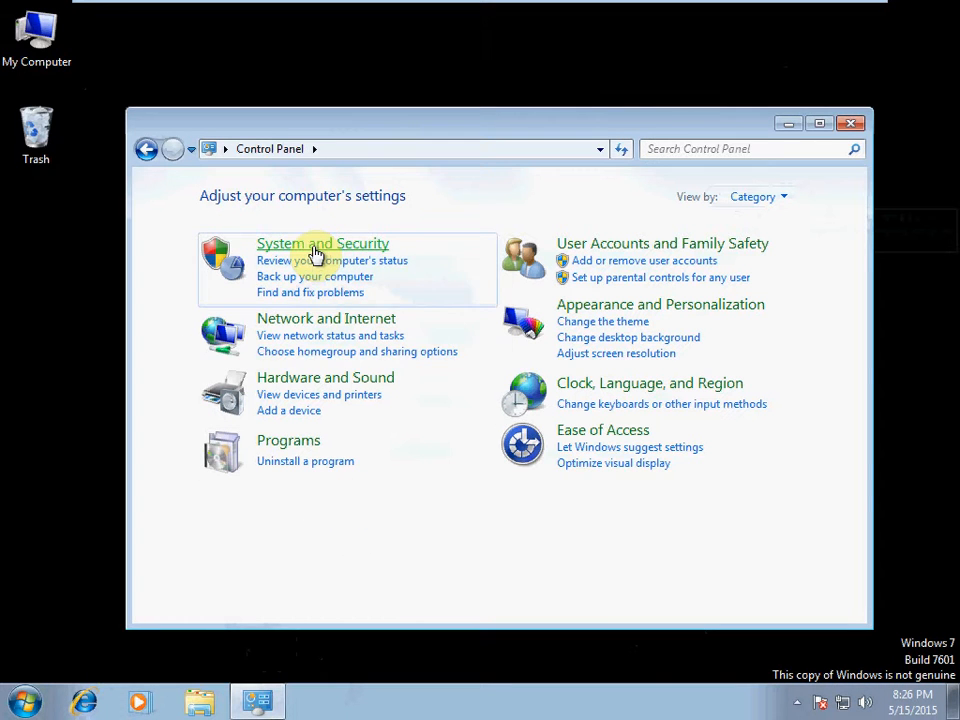
left_click(322, 243)
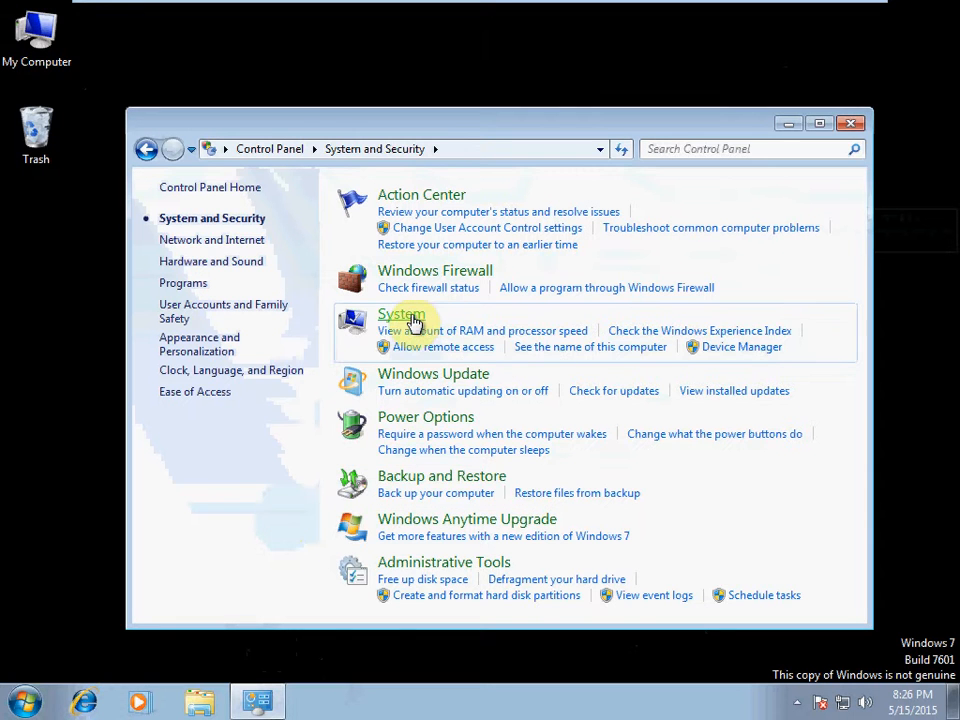
left_click(401, 314)
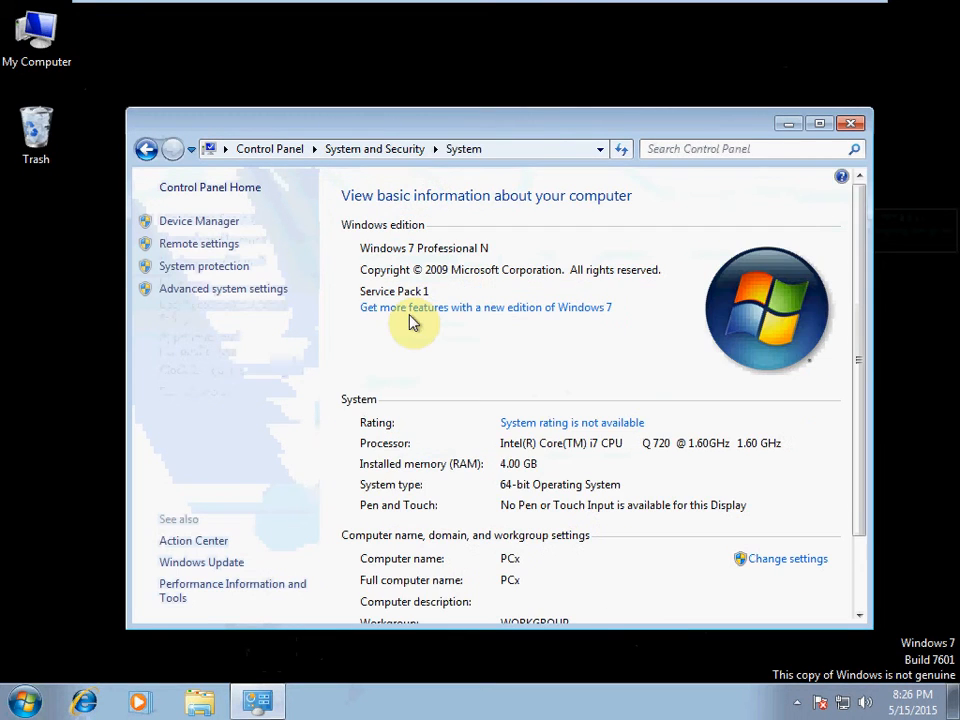
mouse_move(228, 273)
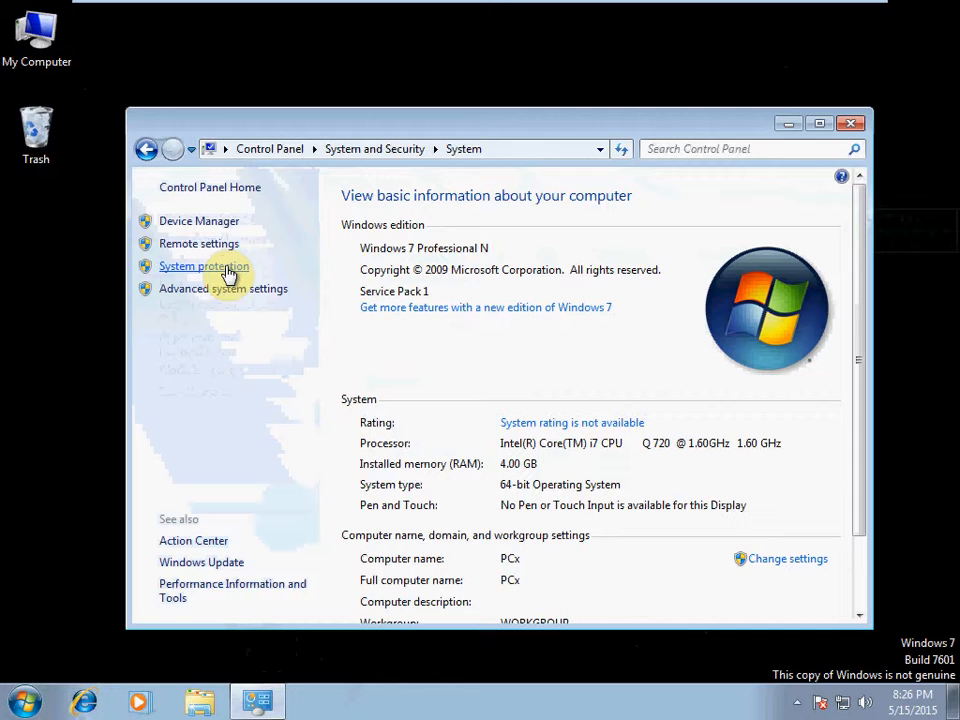
Create a restore point from System Protection, described as 'Manual Restore Point'
left_click(204, 266)
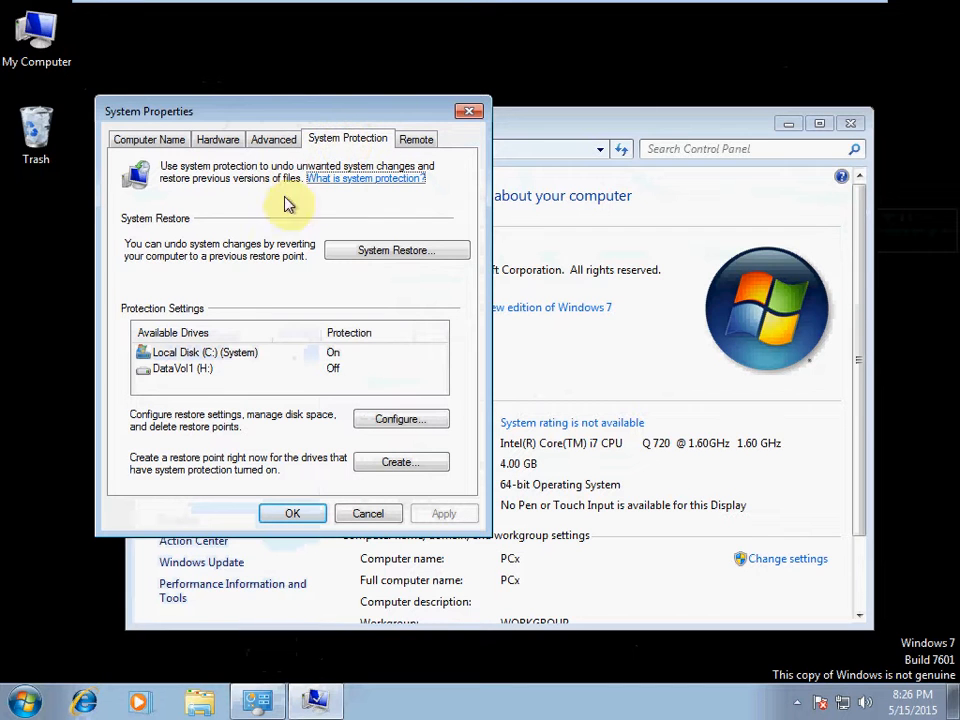
mouse_move(285, 280)
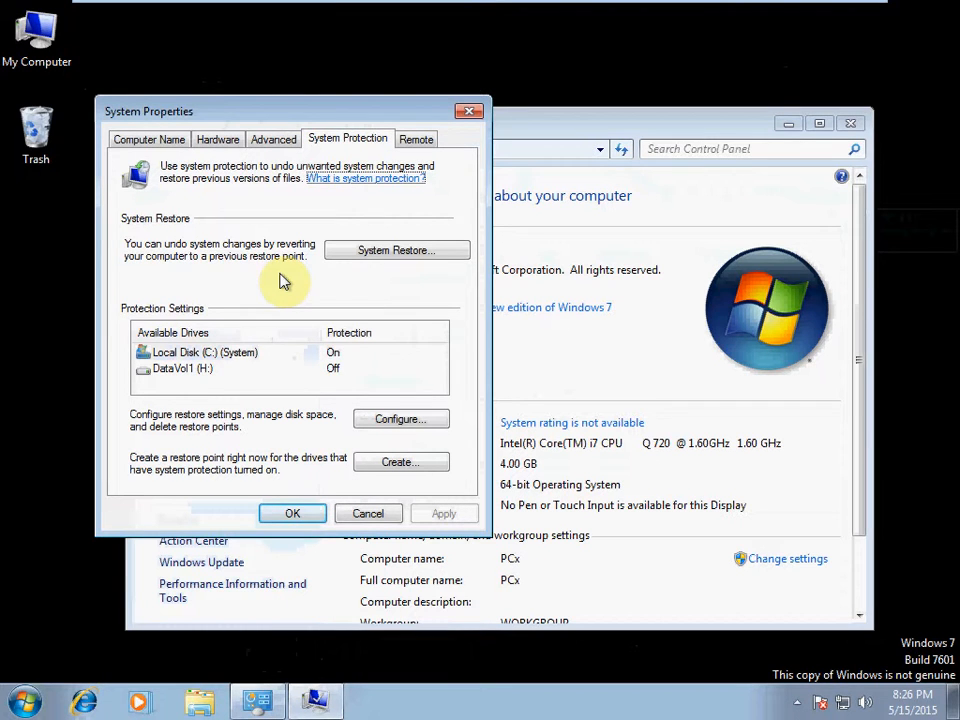
mouse_move(290, 470)
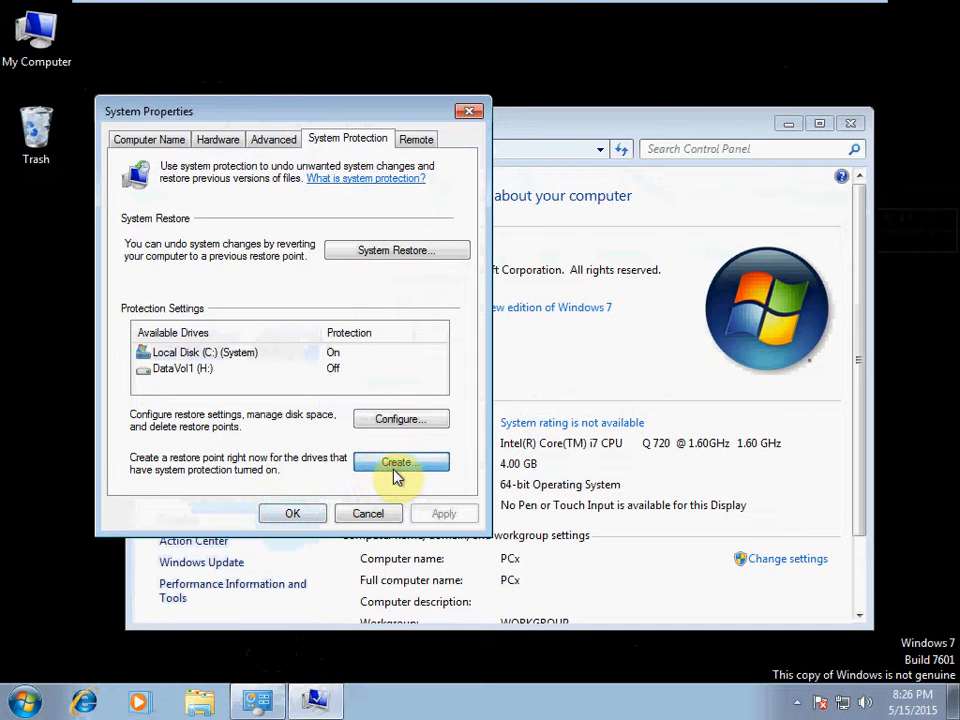
left_click(400, 461)
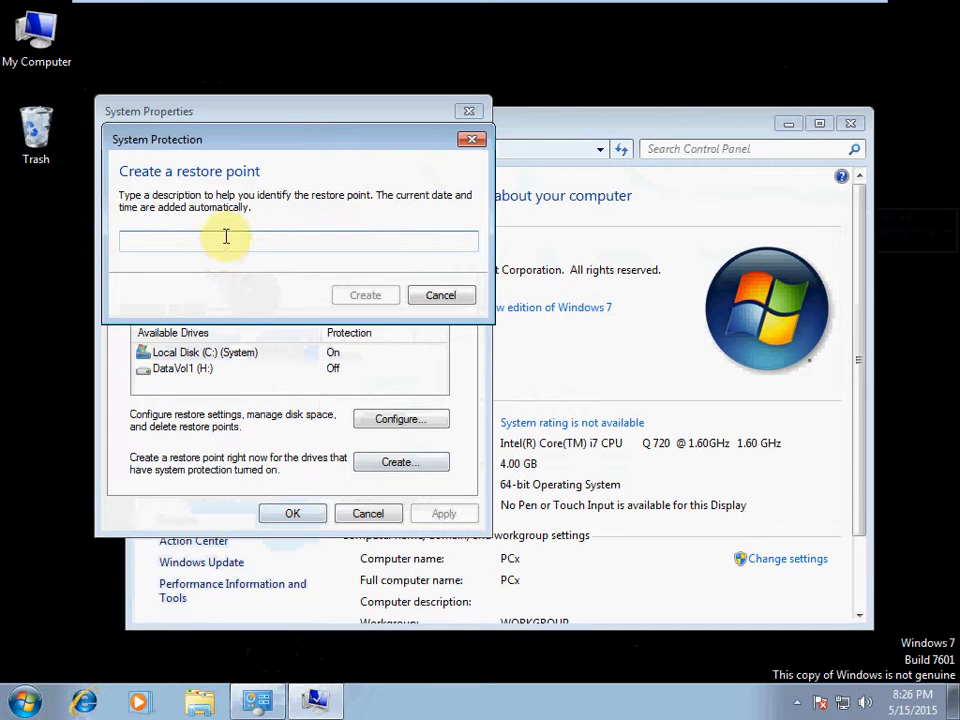
type("Manually")
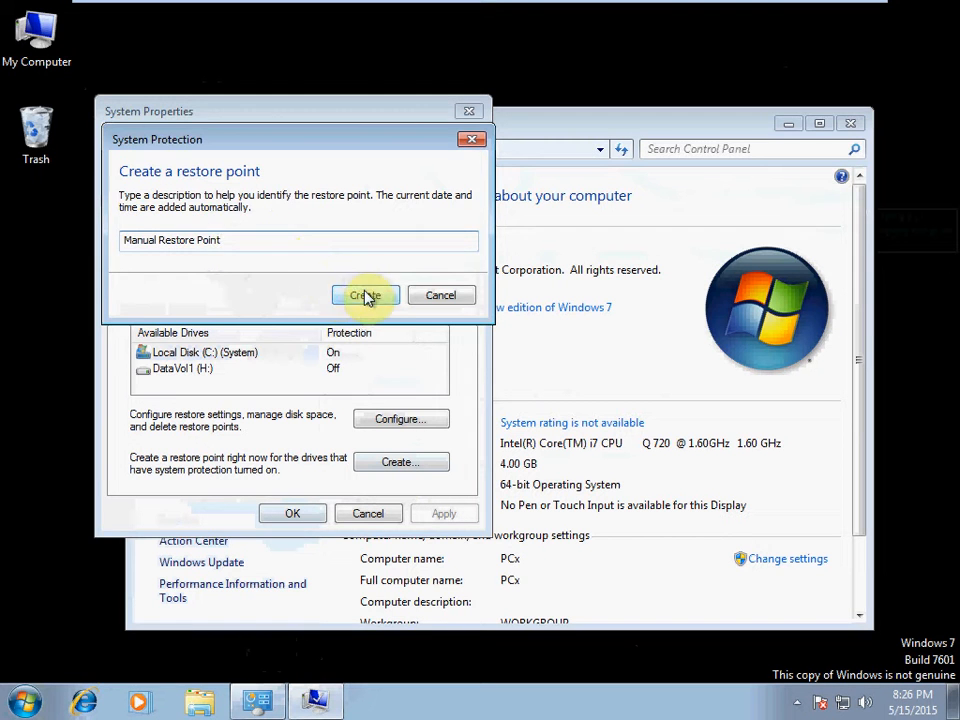
left_click(365, 295)
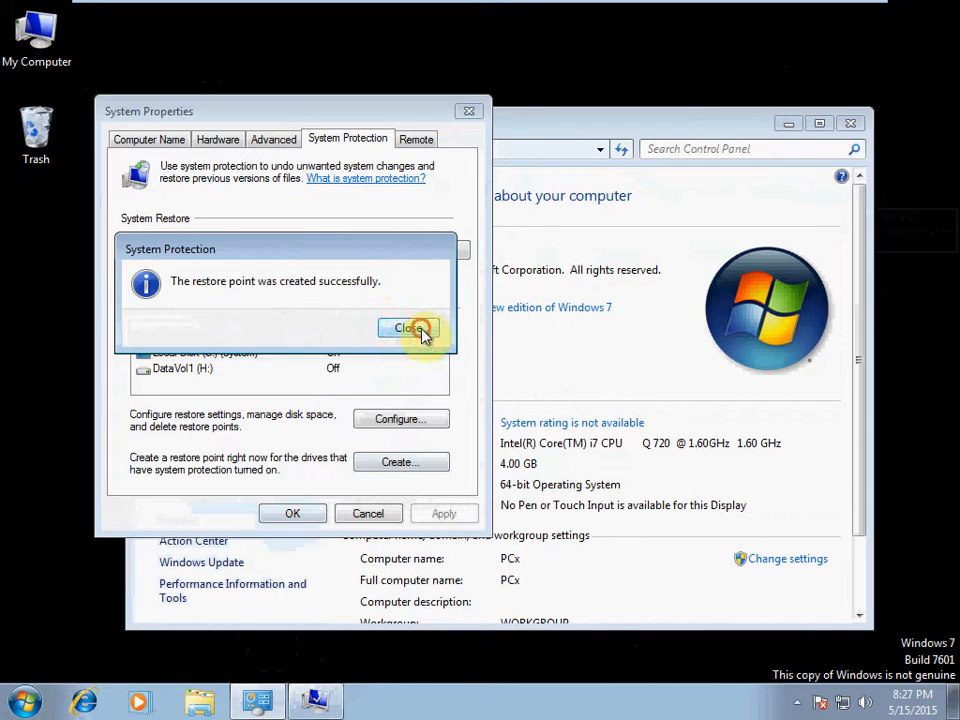
Dismiss the success message and return to the System Protection settings
left_click(407, 328)
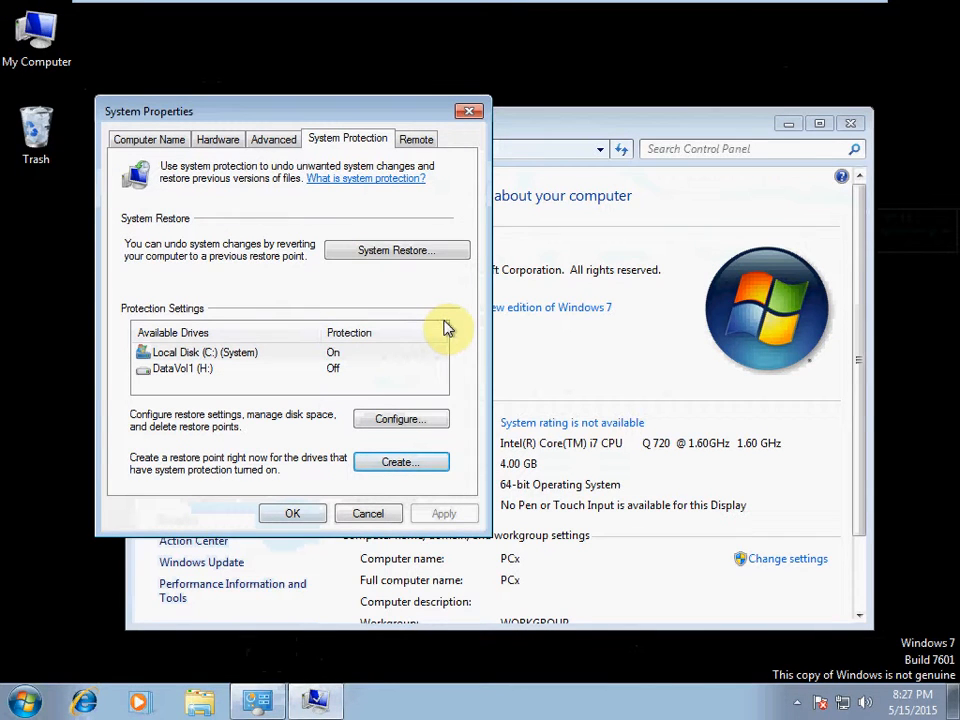
mouse_move(385, 310)
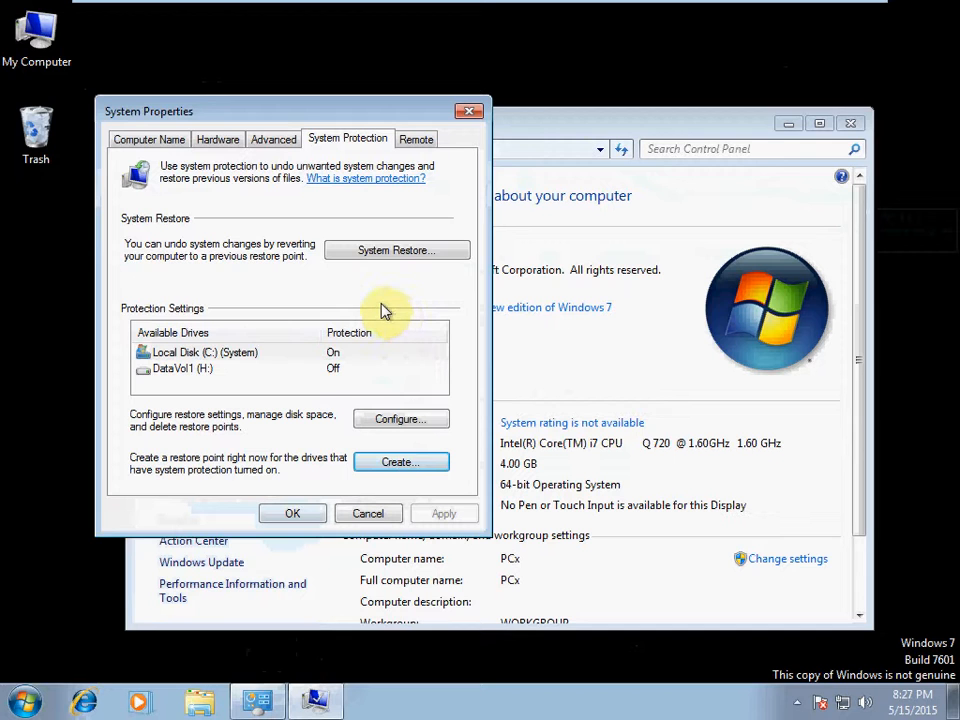
mouse_move(405, 170)
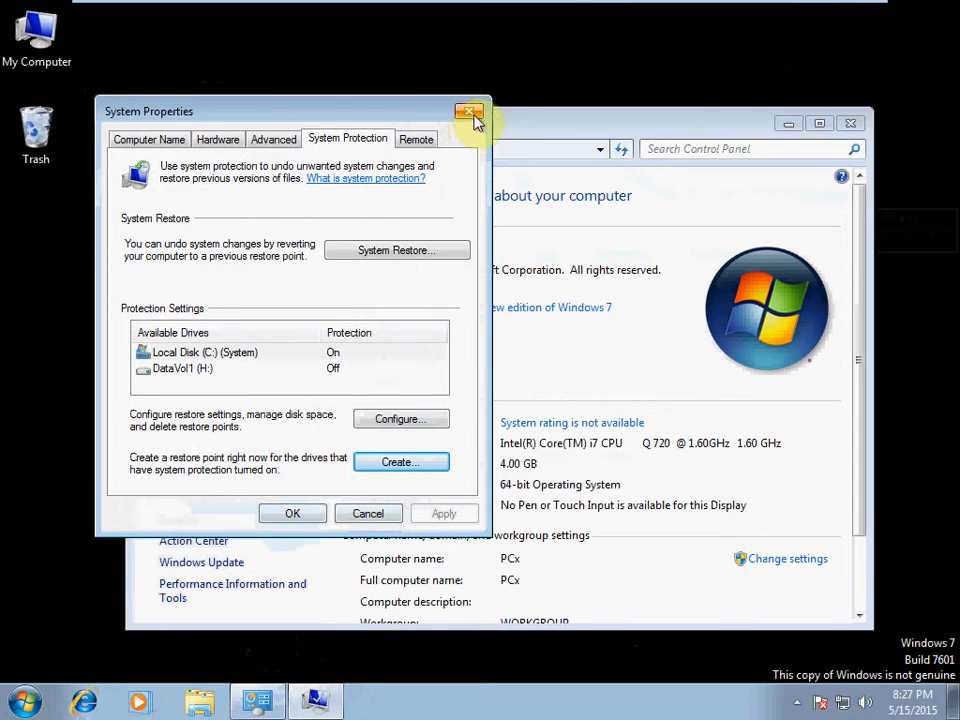
left_click(469, 111)
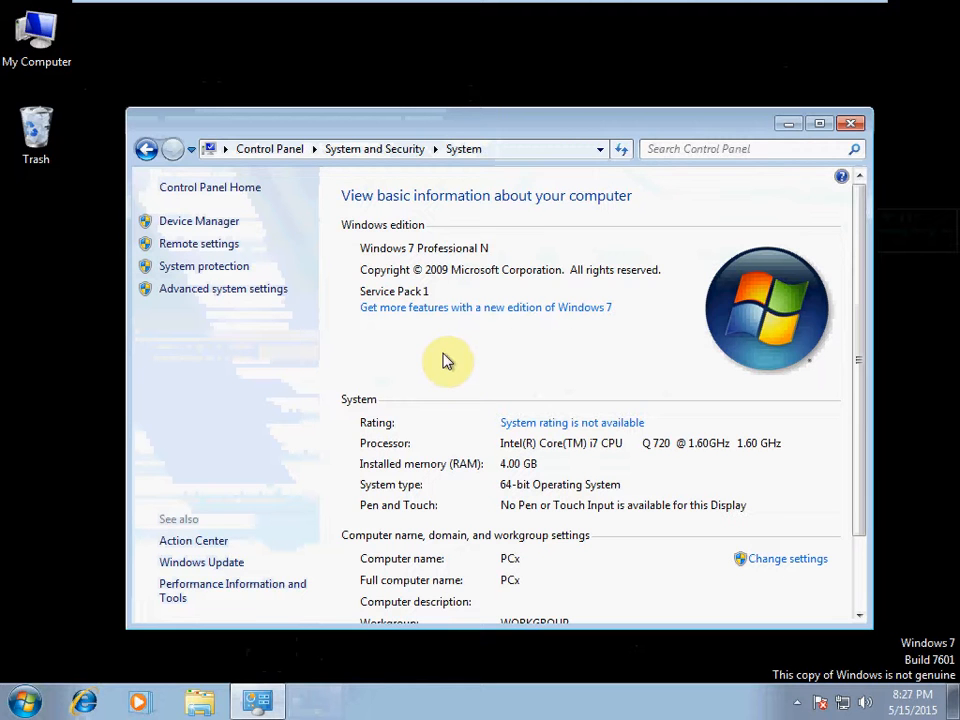
mouse_move(435, 355)
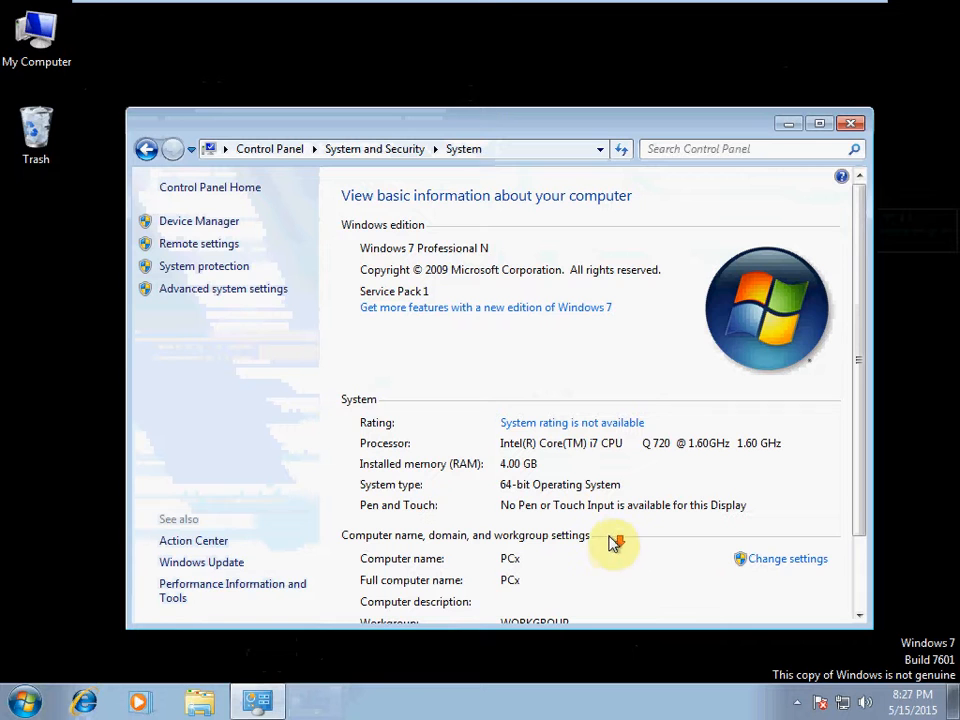
left_click(375, 148)
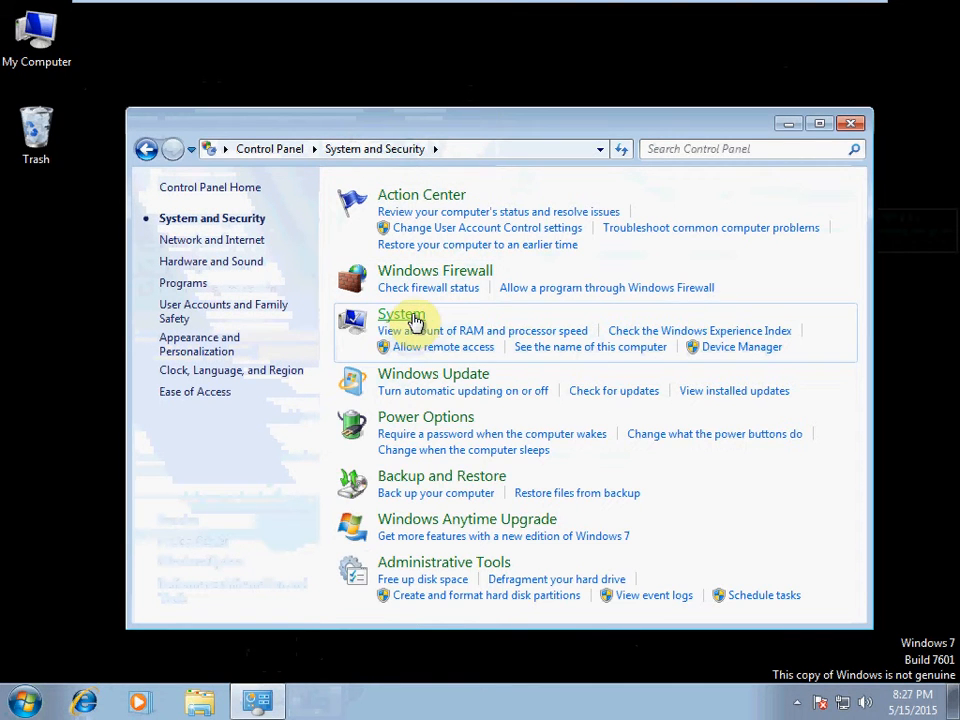
left_click(401, 313)
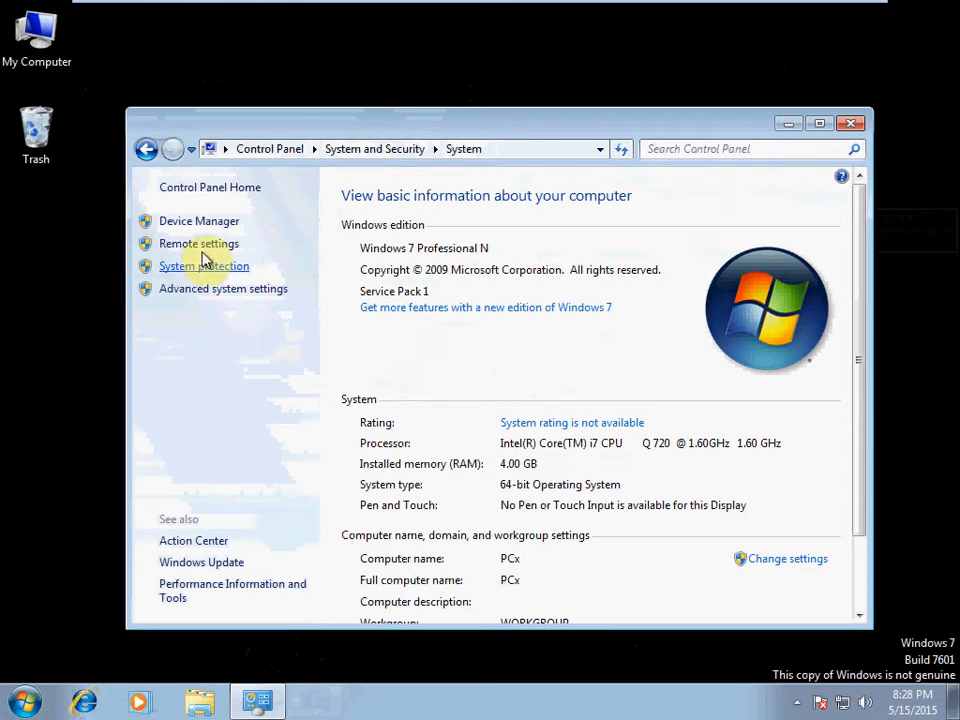
left_click(204, 266)
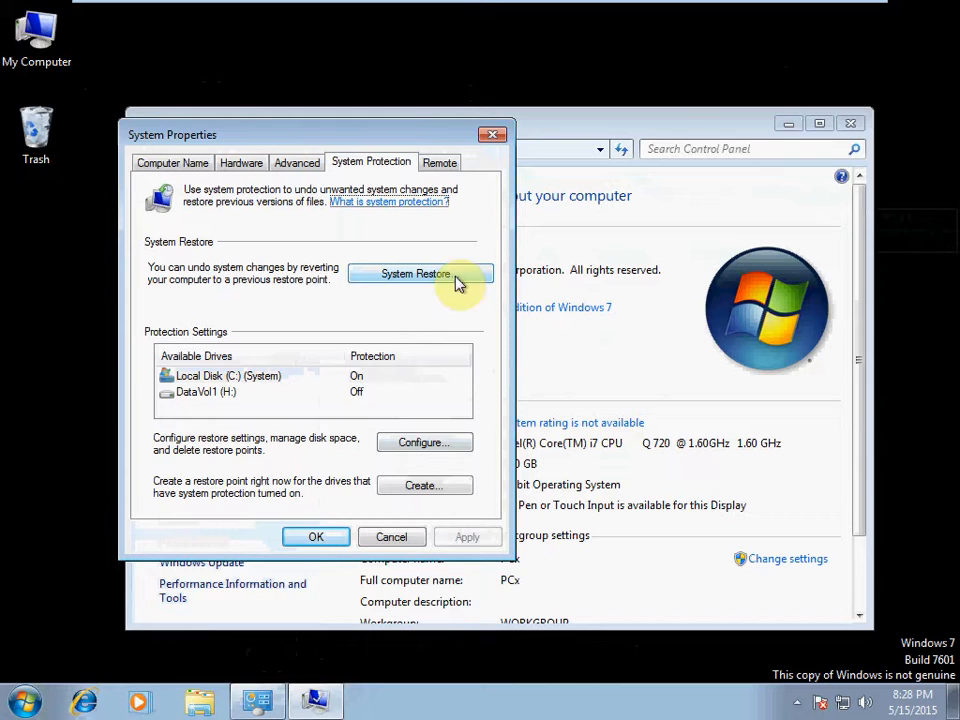
mouse_move(478, 375)
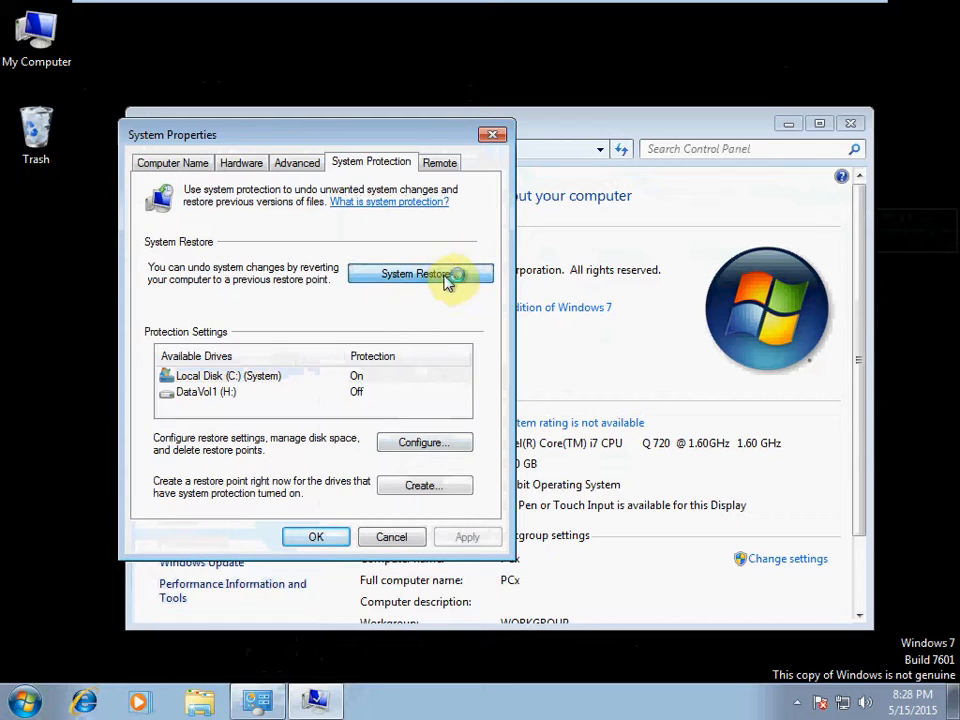
Launch System Restore, browse the older restore points, and select Manual Restore Point
left_click(419, 273)
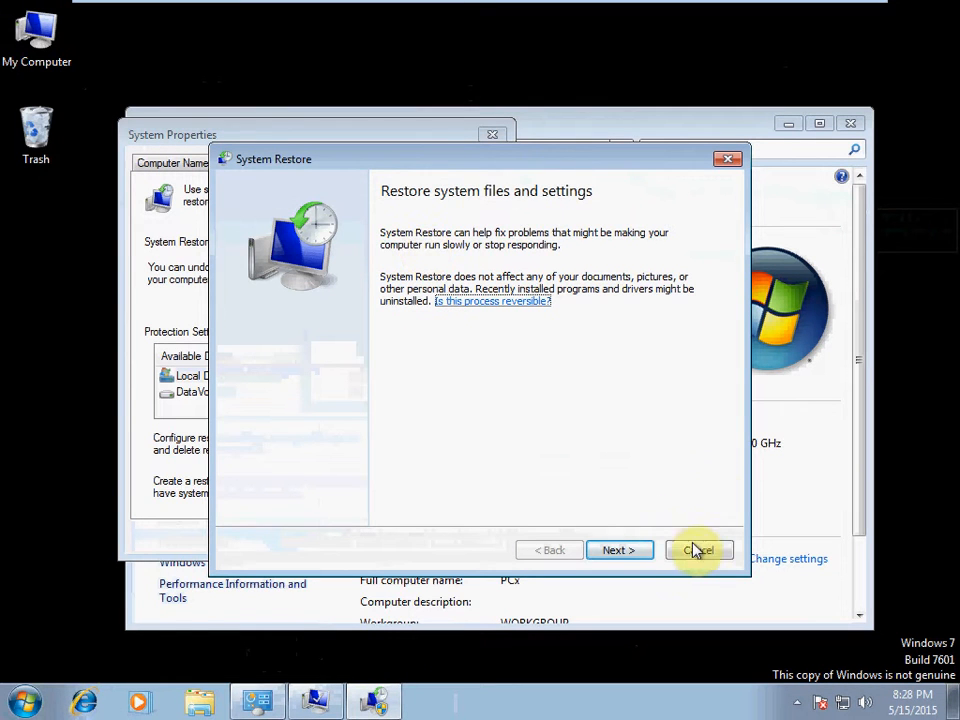
left_click(619, 550)
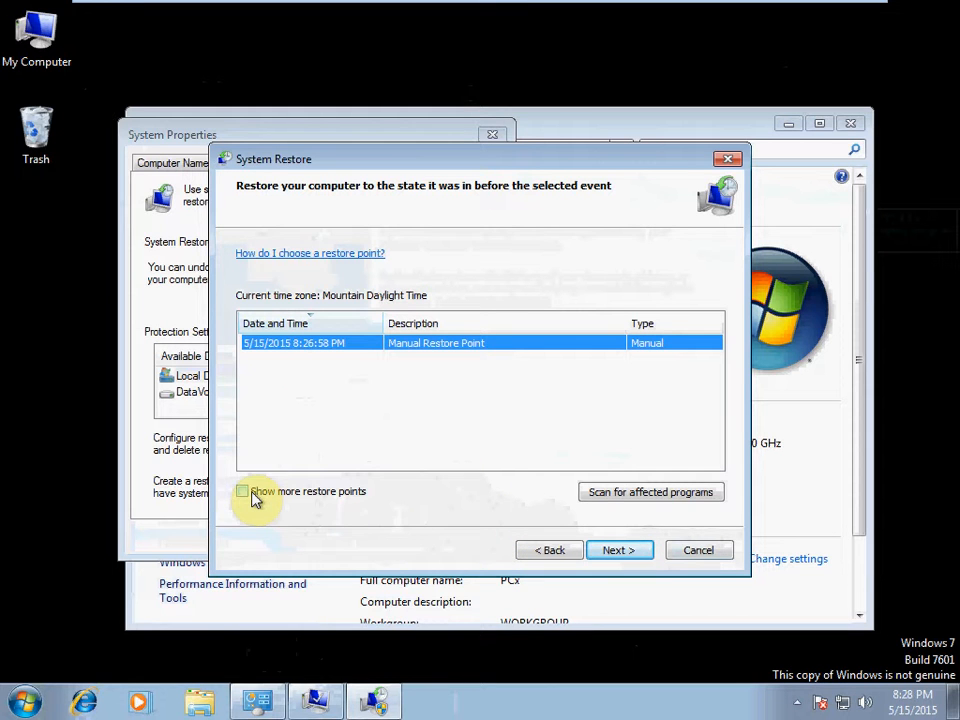
left_click(242, 491)
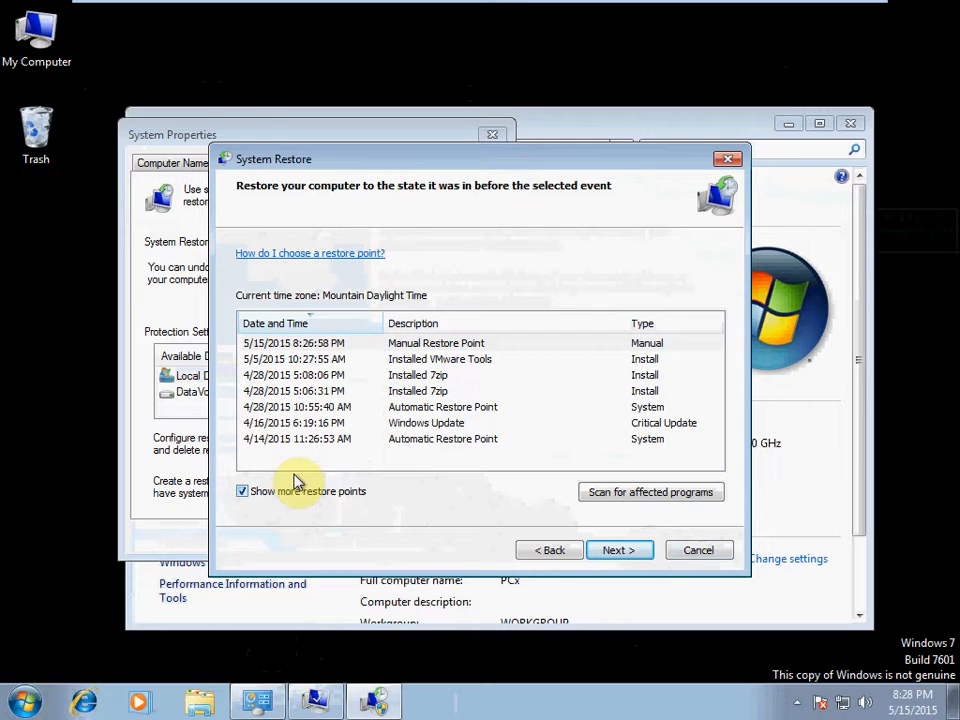
mouse_move(447, 470)
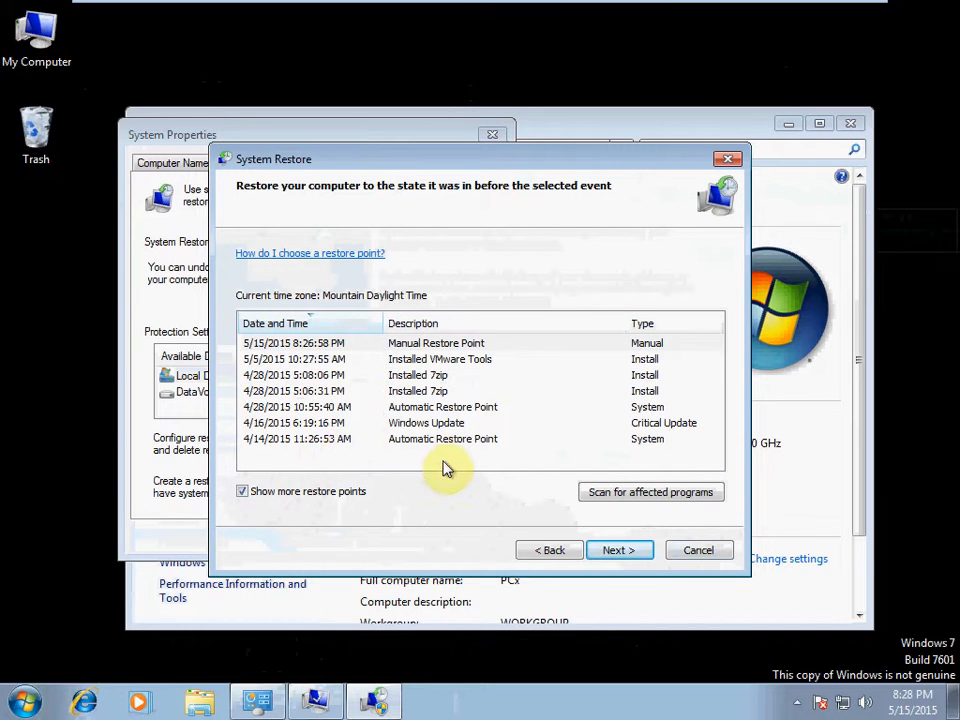
left_click(442, 439)
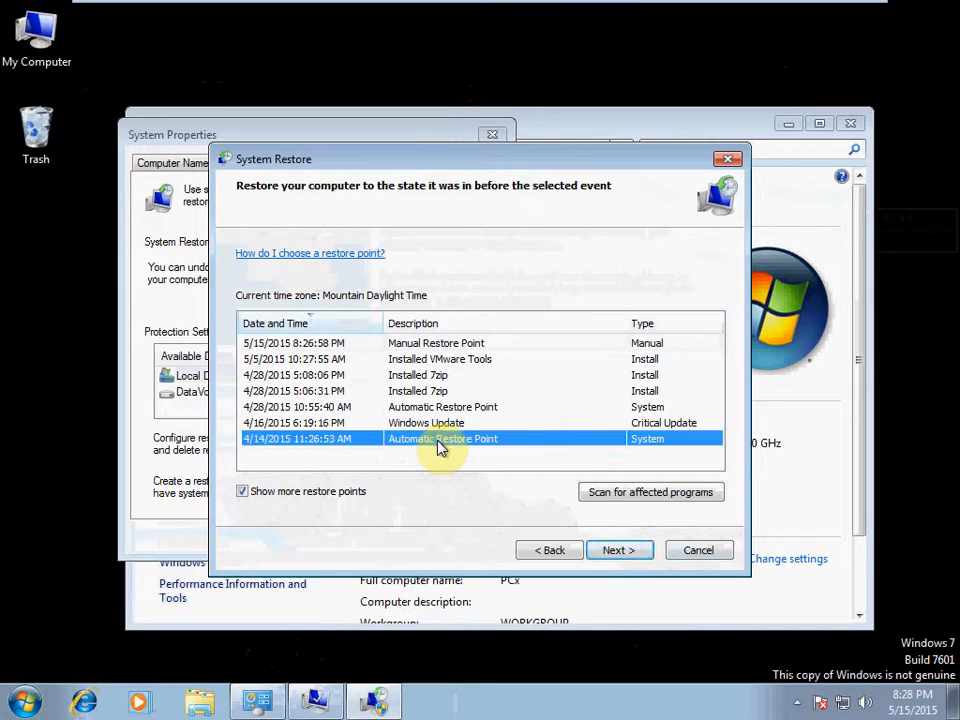
left_click(442, 406)
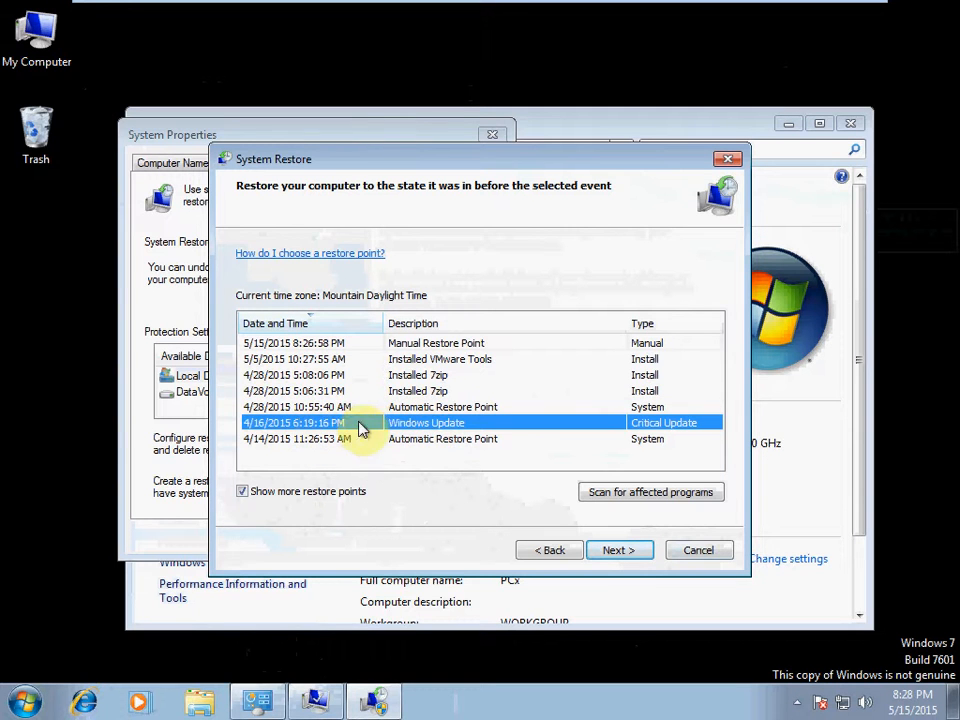
mouse_move(500, 433)
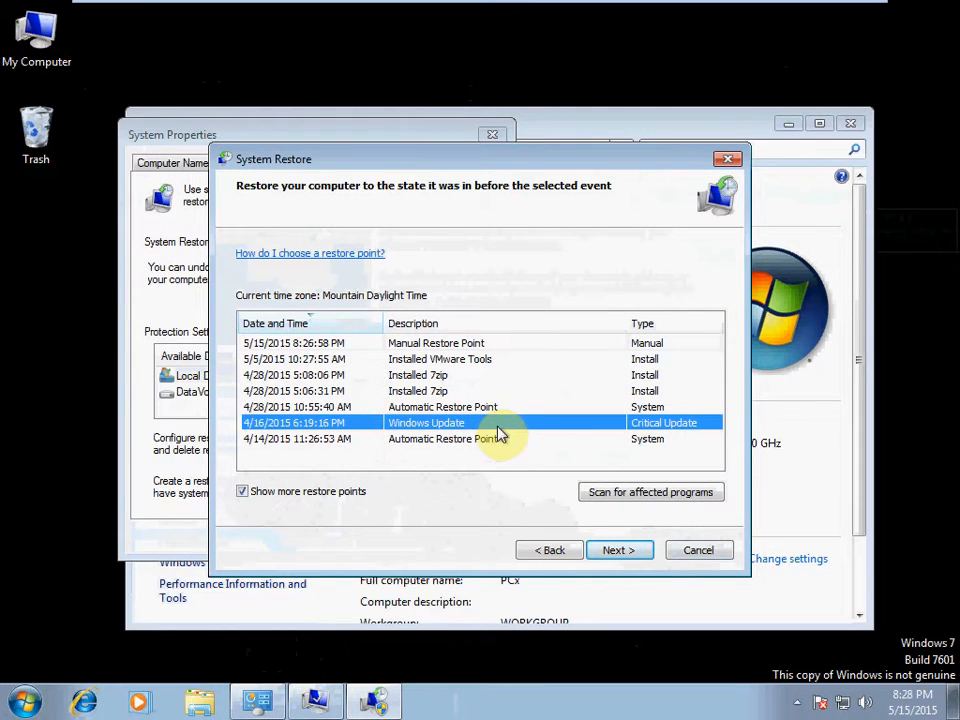
mouse_move(678, 438)
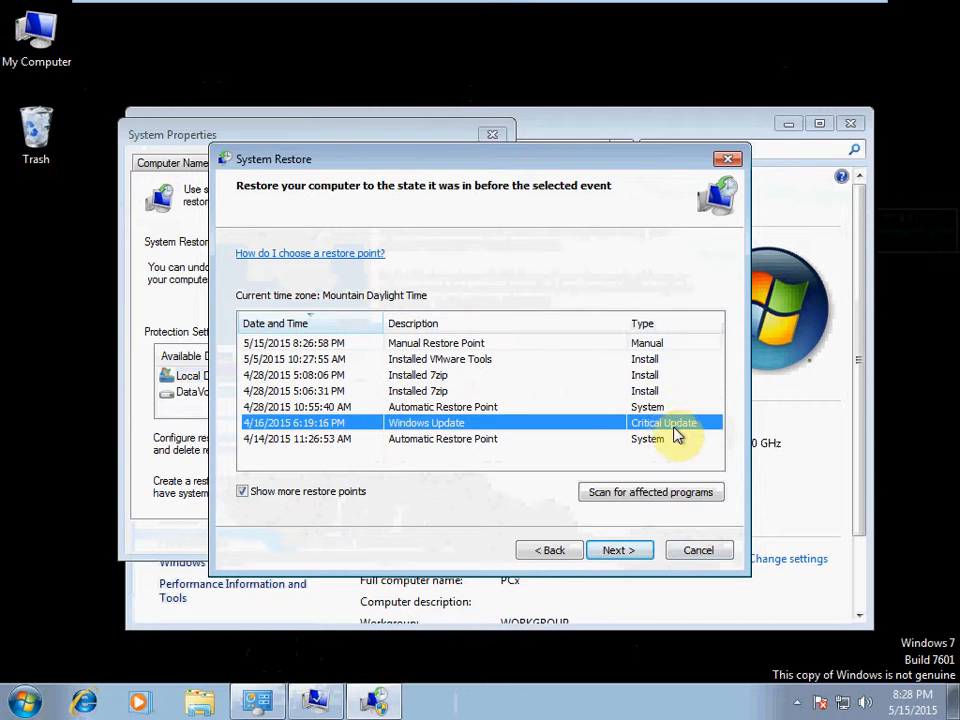
left_click(440, 375)
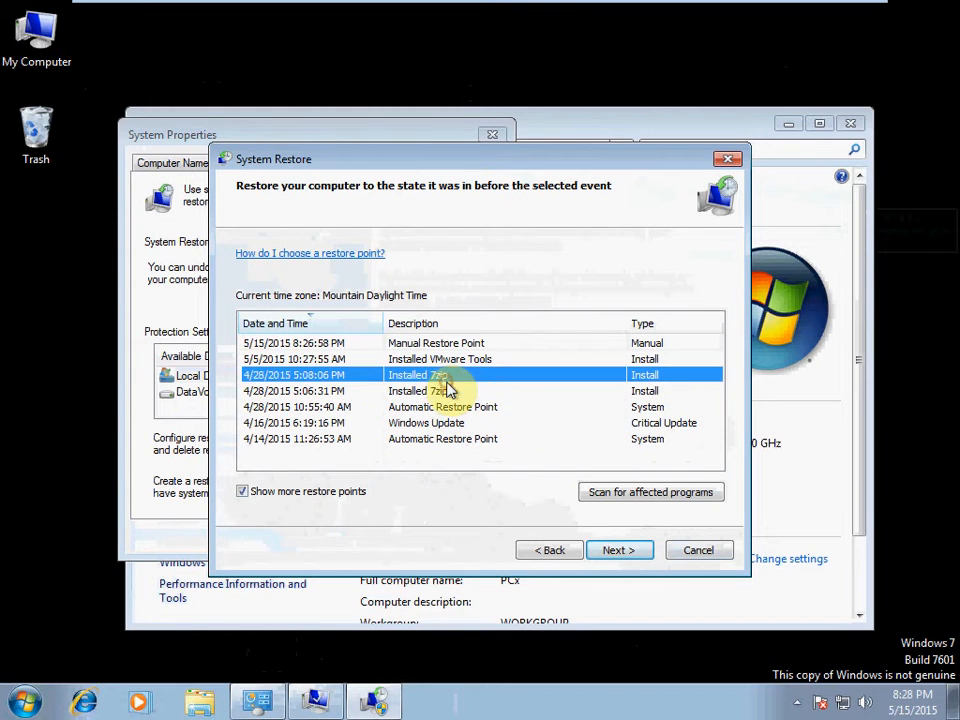
left_click(440, 359)
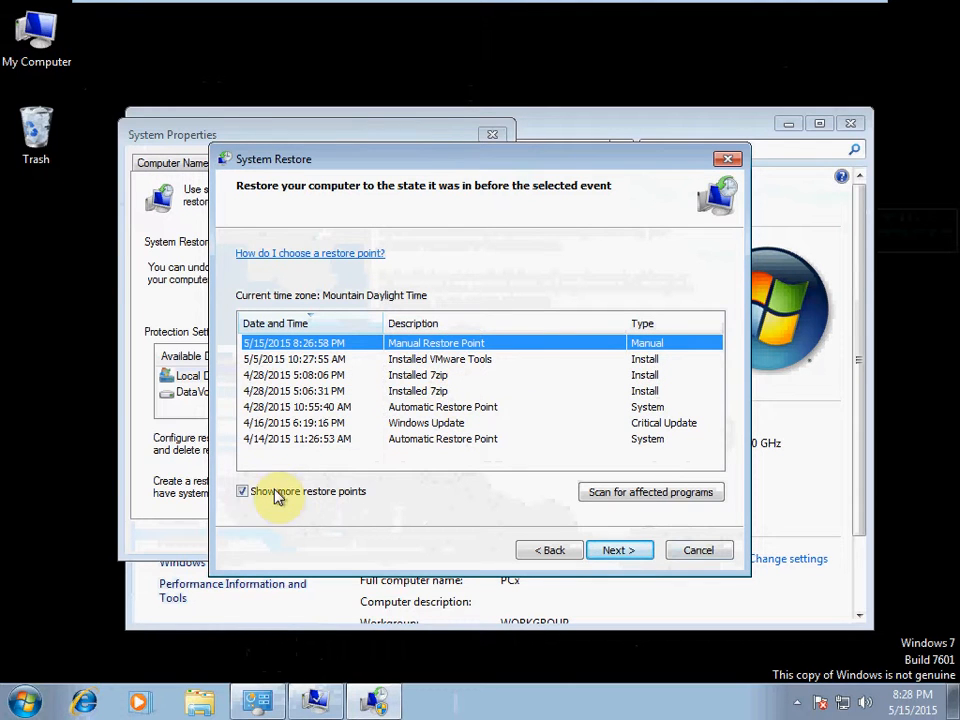
left_click(242, 491)
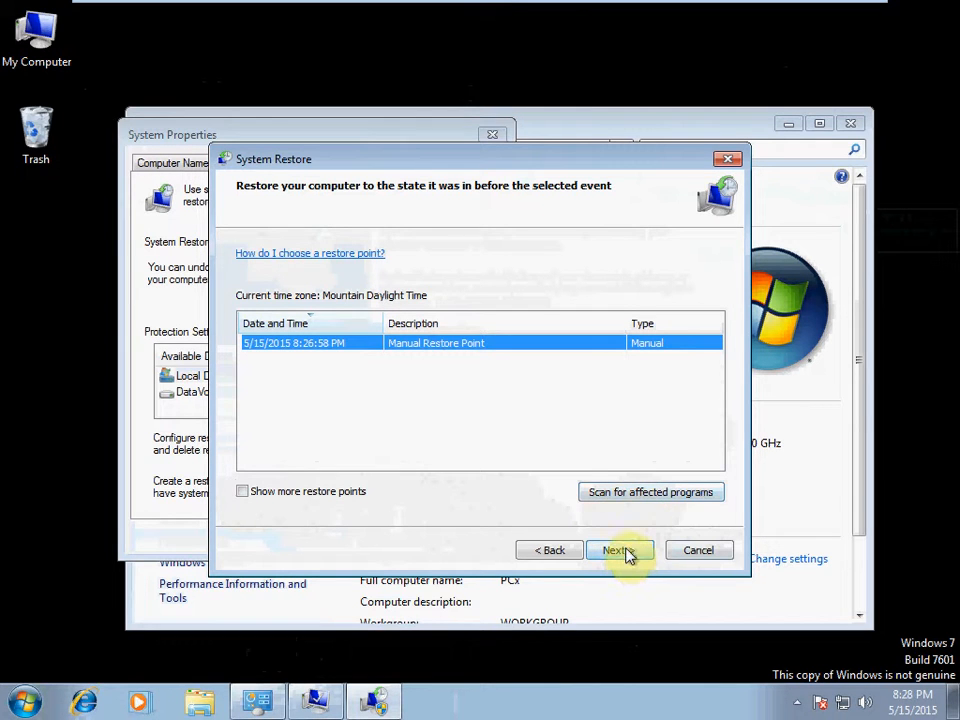
Review the 5/15/2015 Manual Restore Point details for drive C: and finish the wizard
left_click(618, 550)
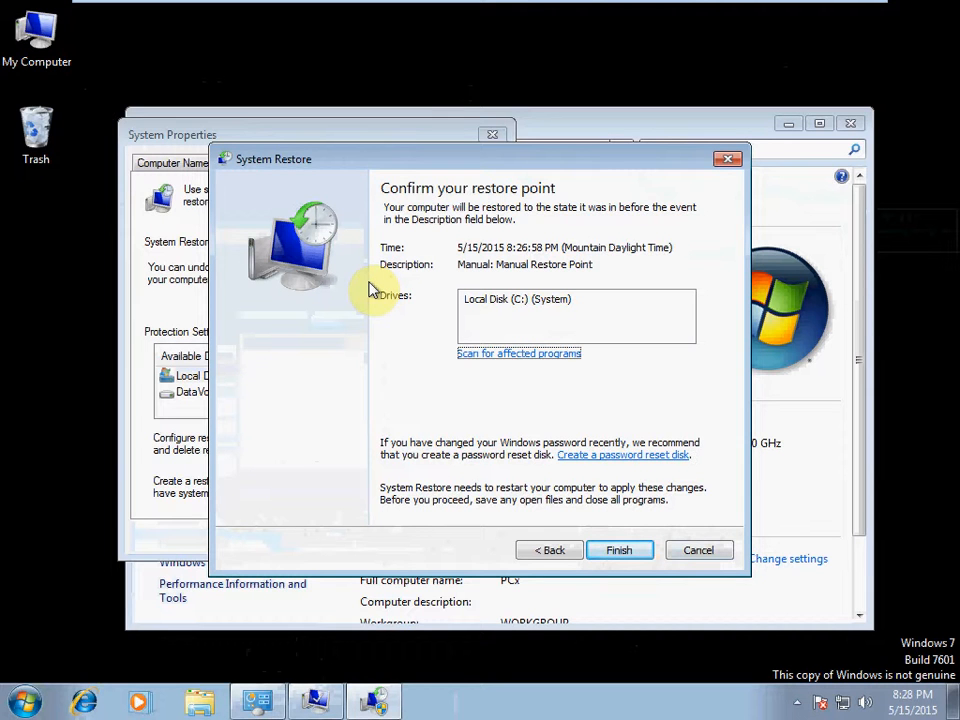
mouse_move(510, 478)
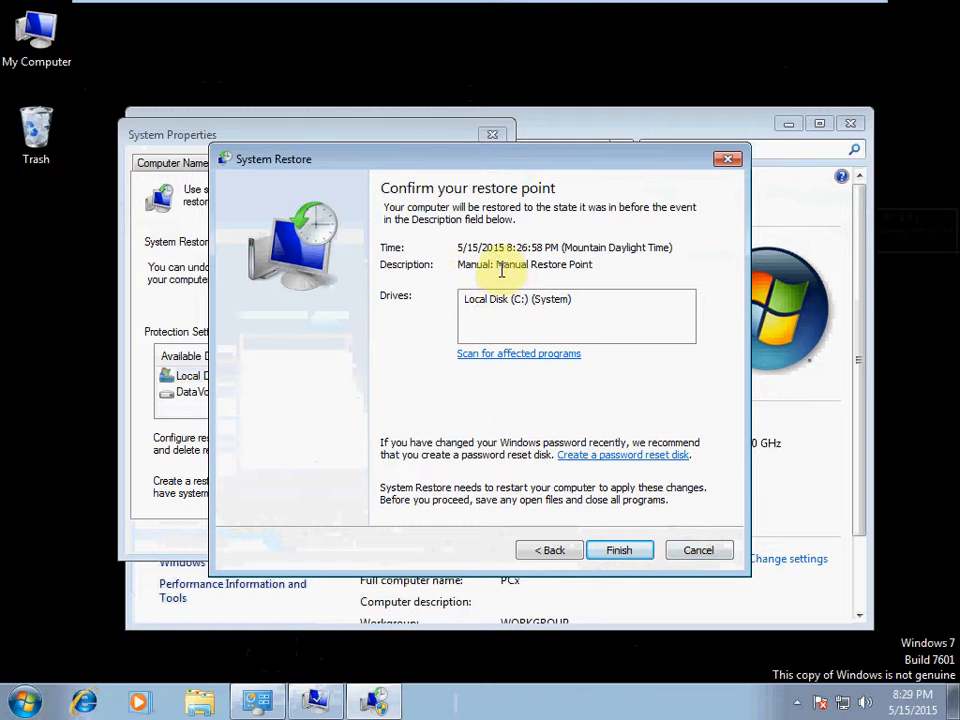
double_click(510, 264)
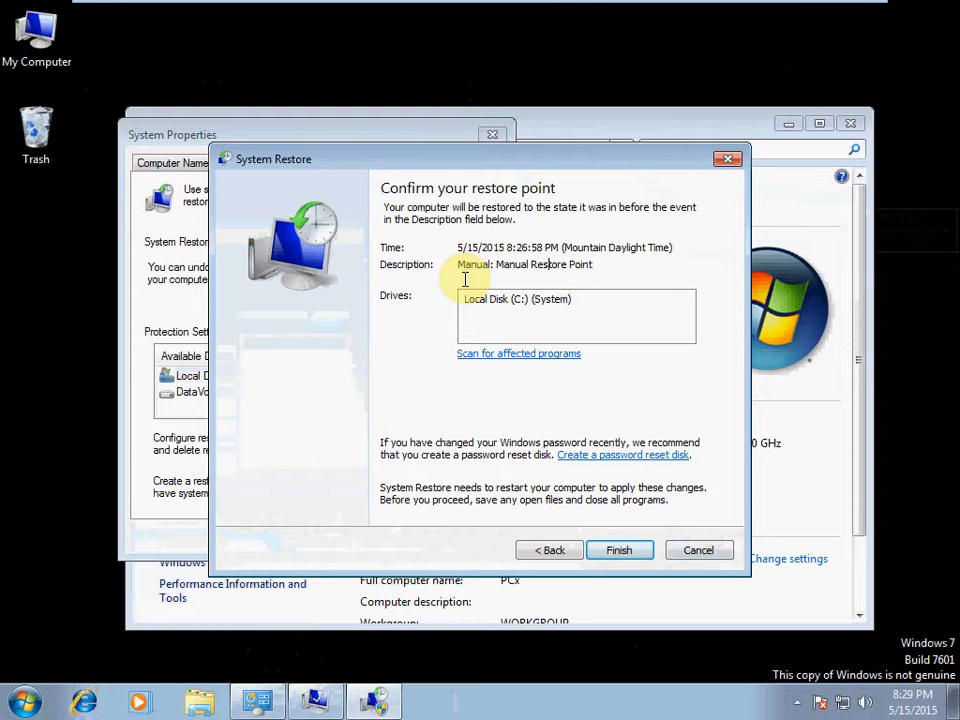
double_click(543, 264)
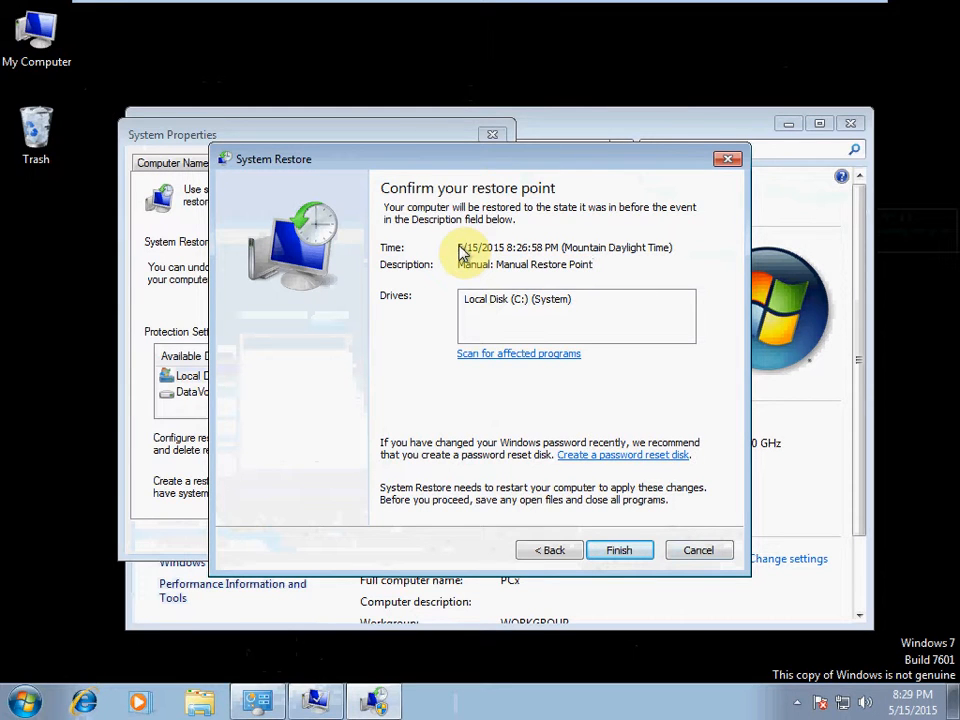
mouse_move(843, 648)
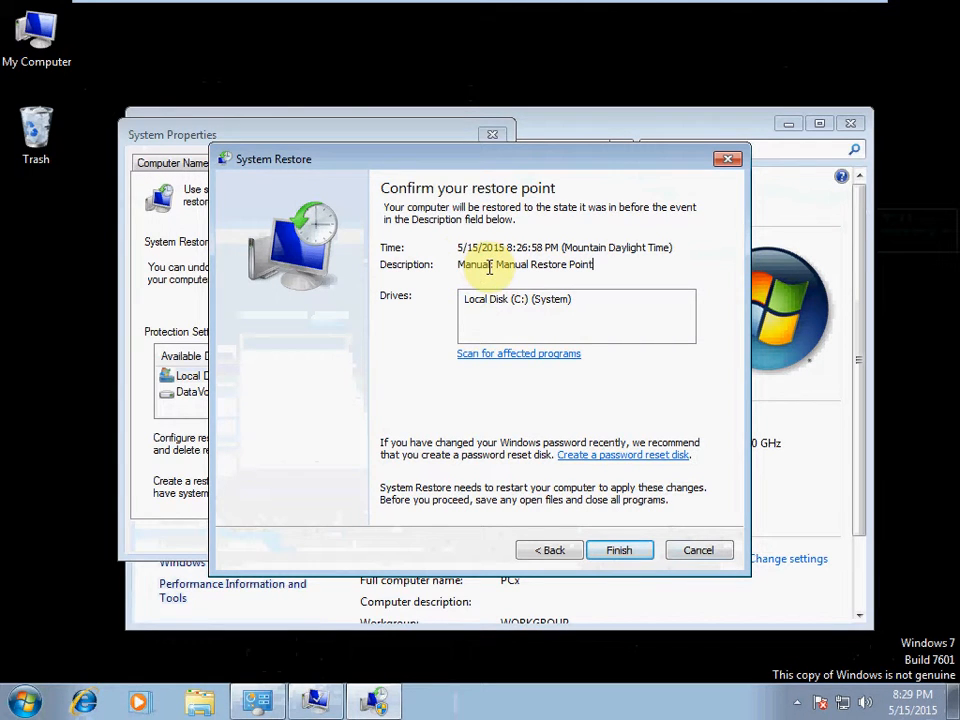
double_click(528, 264)
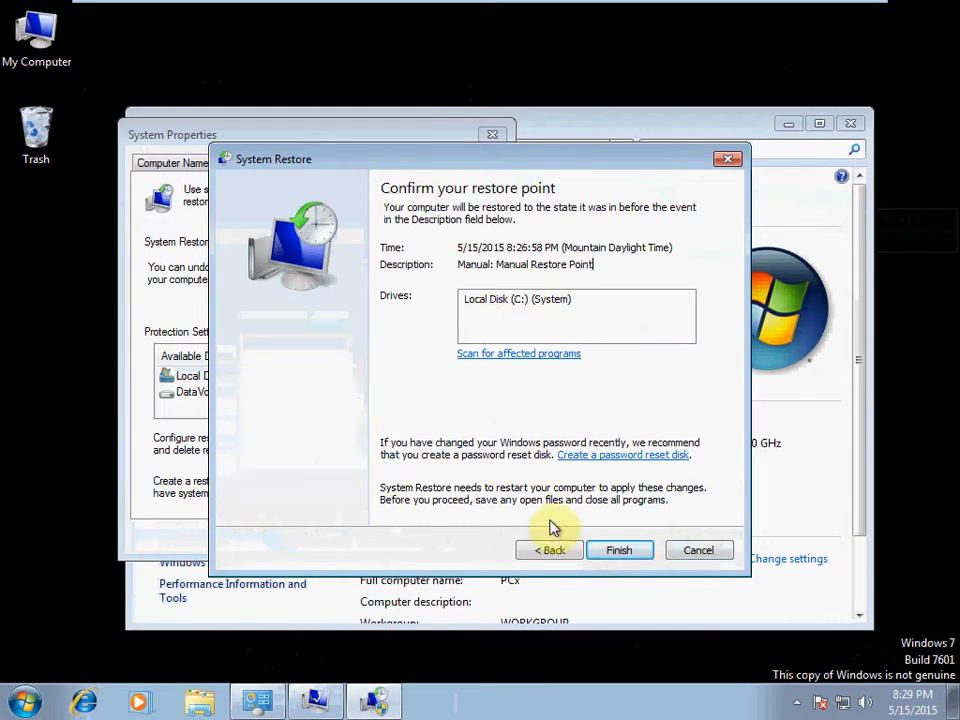
left_click(619, 550)
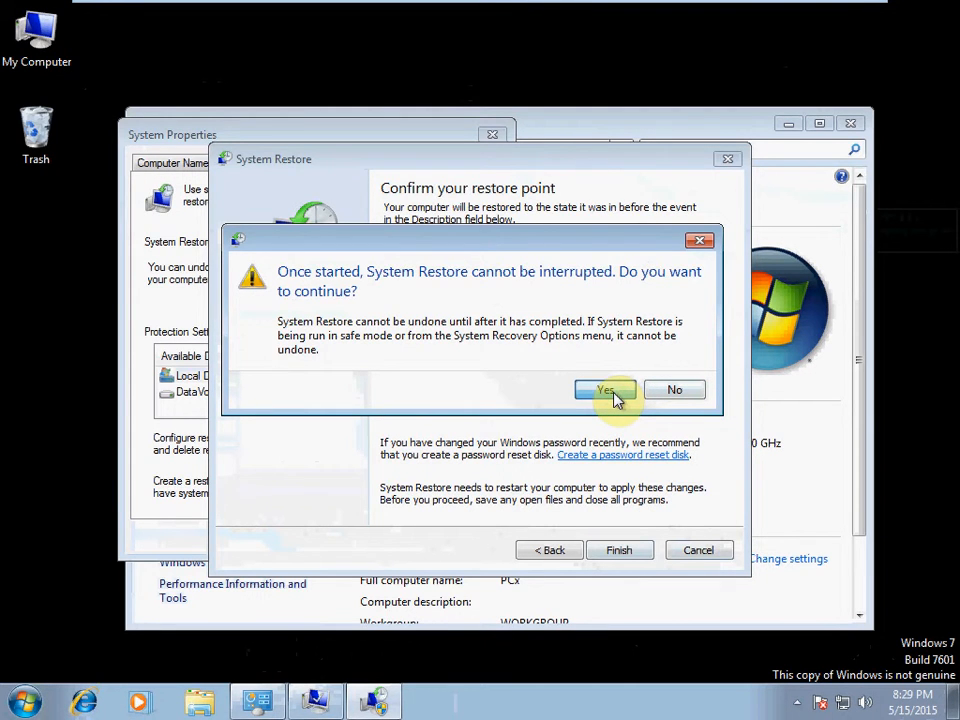
Accept the uninterruptible-restore warning so System Restore runs and reboots
left_click(605, 389)
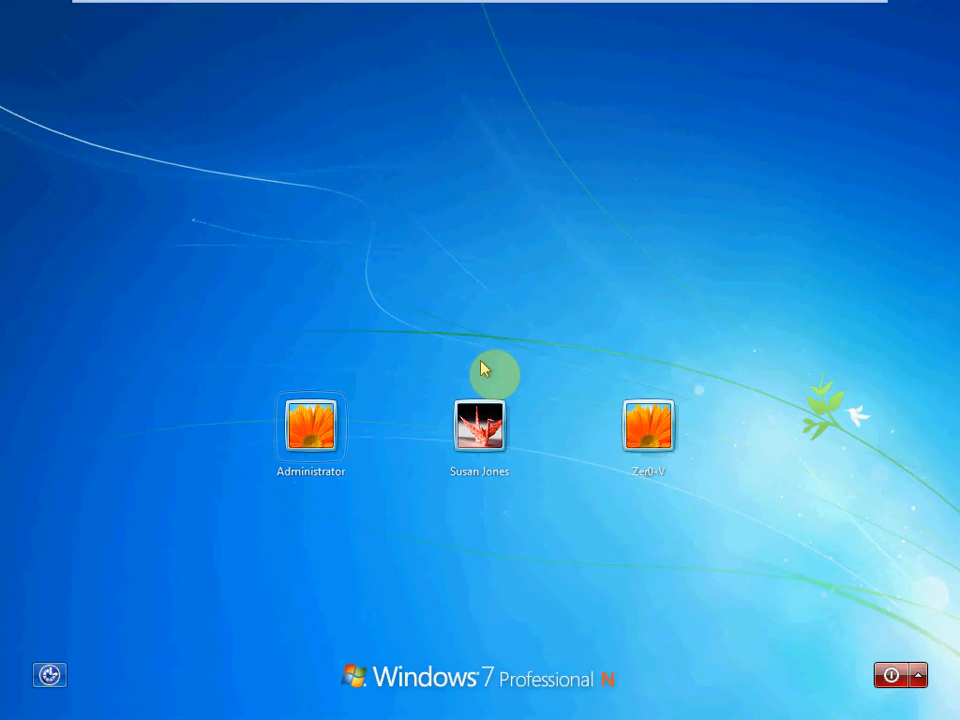
Log on to the user account and choose Ask me later for Windows Activation
left_click(648, 425)
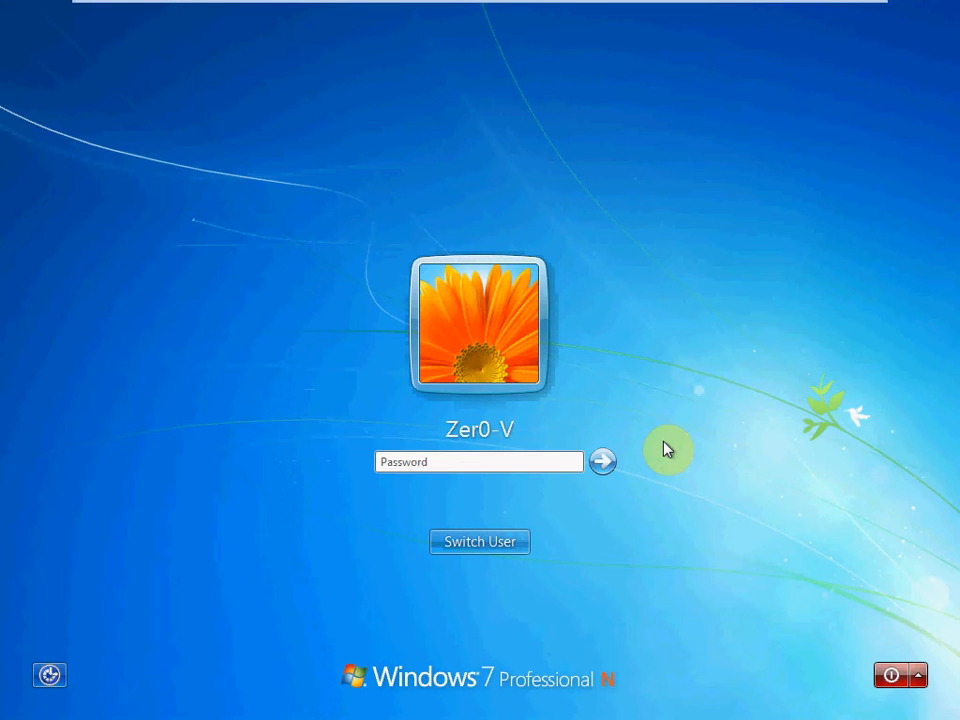
left_click(602, 462)
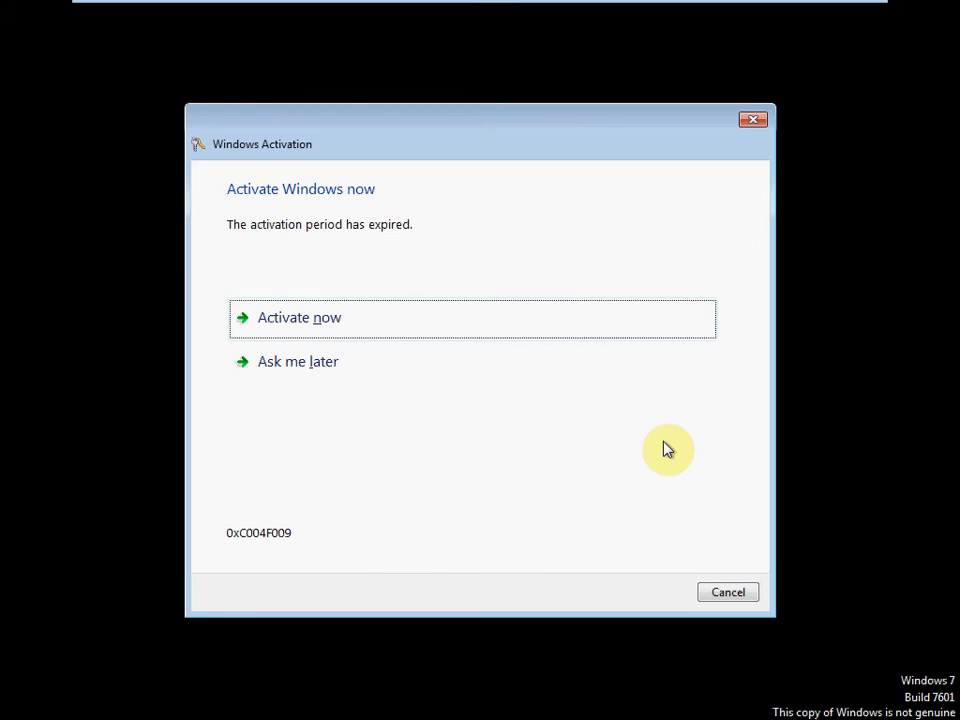
mouse_move(512, 443)
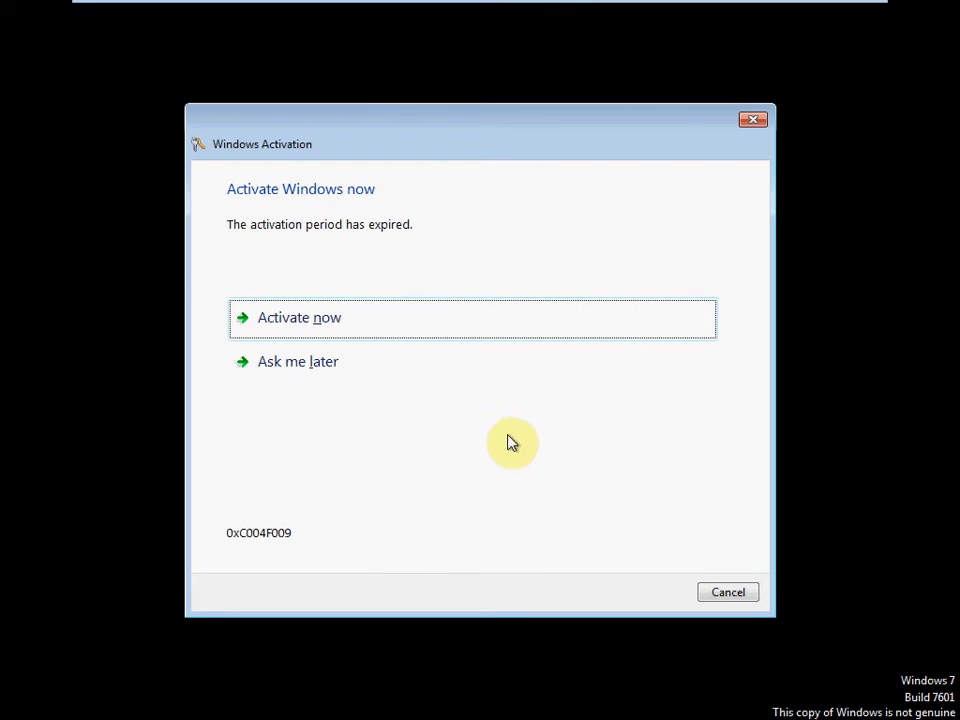
left_click(299, 317)
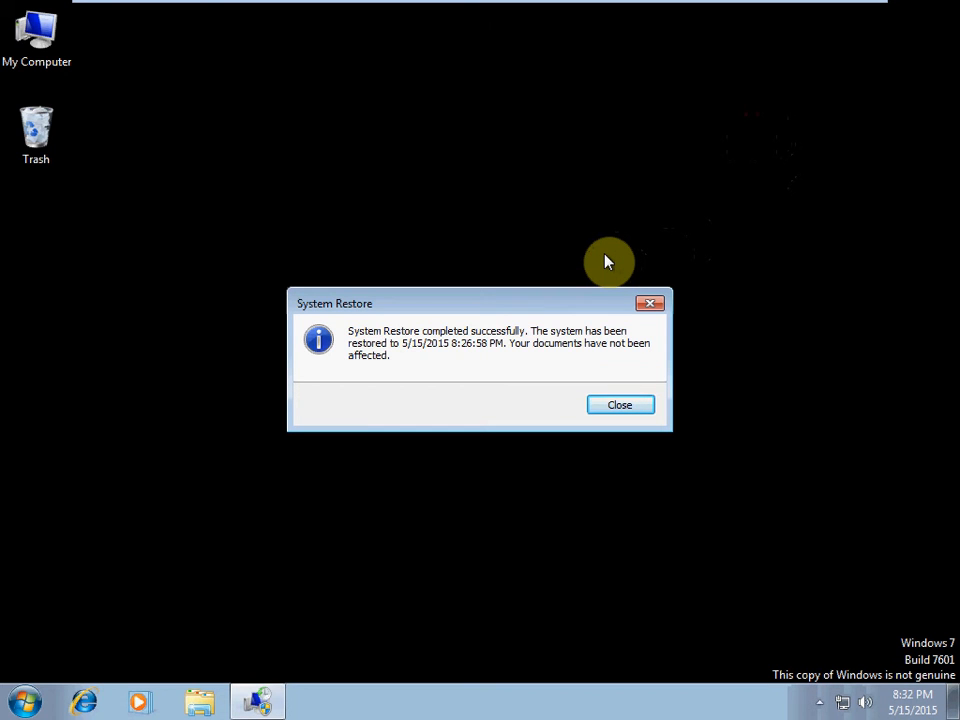
mouse_move(567, 278)
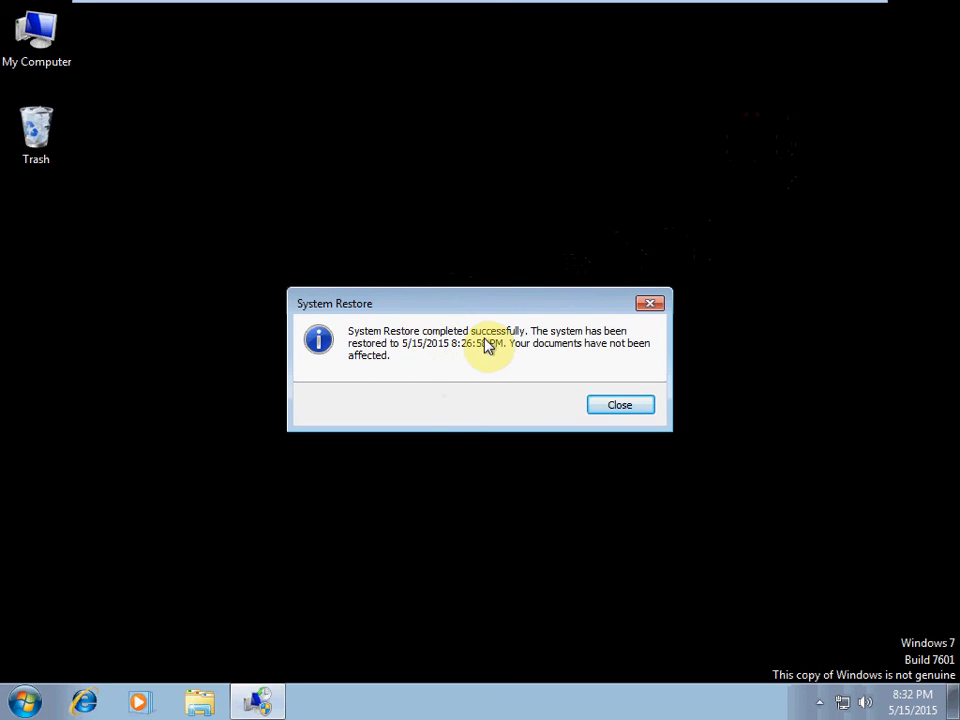
mouse_move(425, 358)
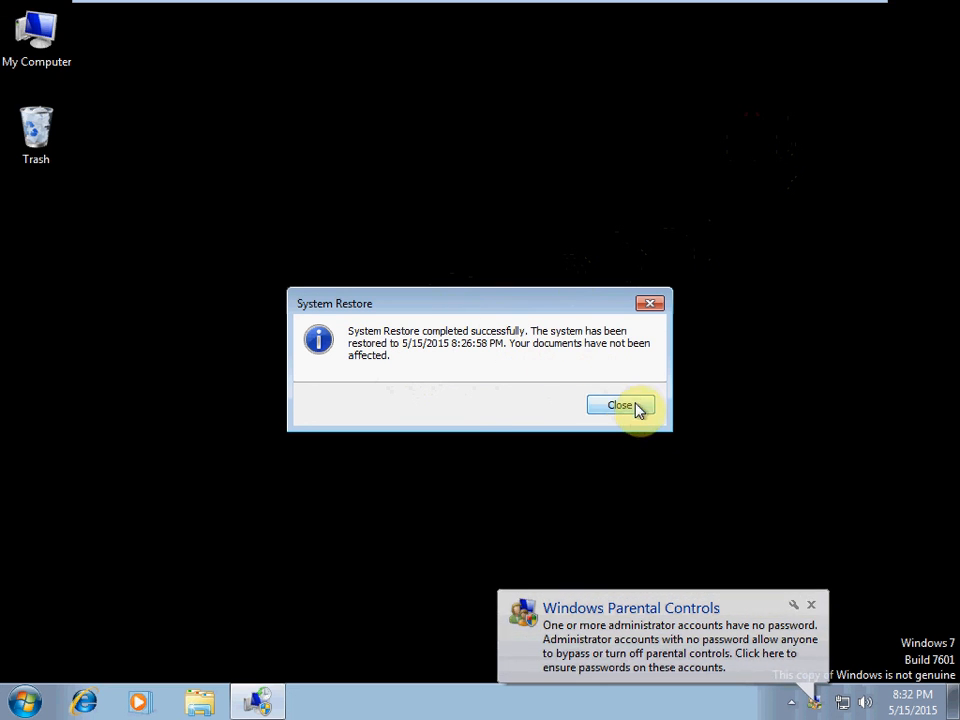
Close the 'System Restore completed successfully' message to return to the desktop
left_click(620, 405)
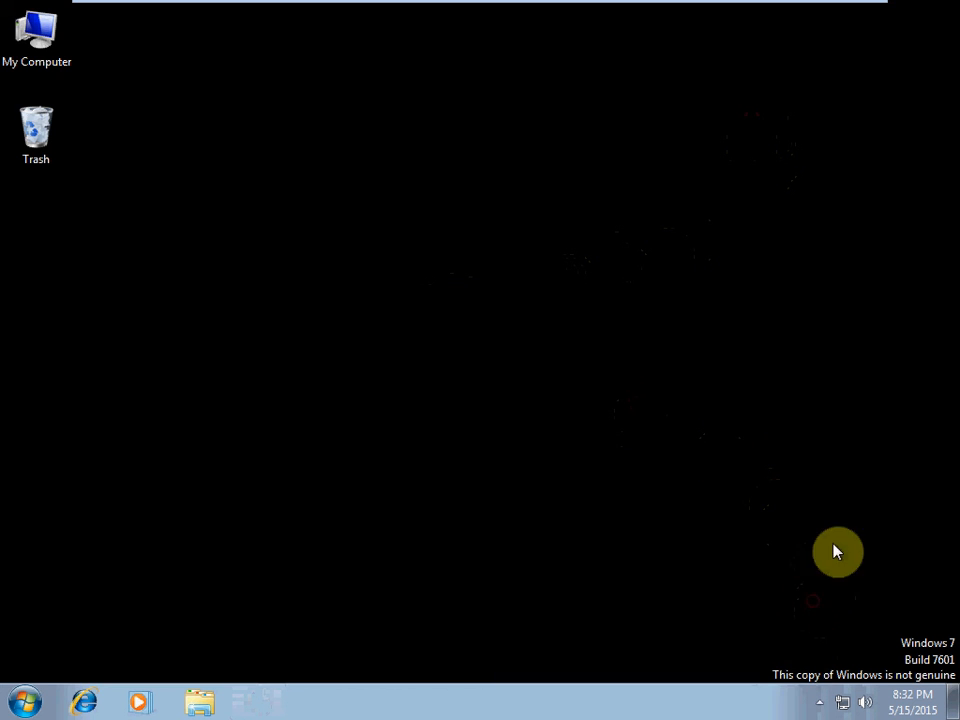